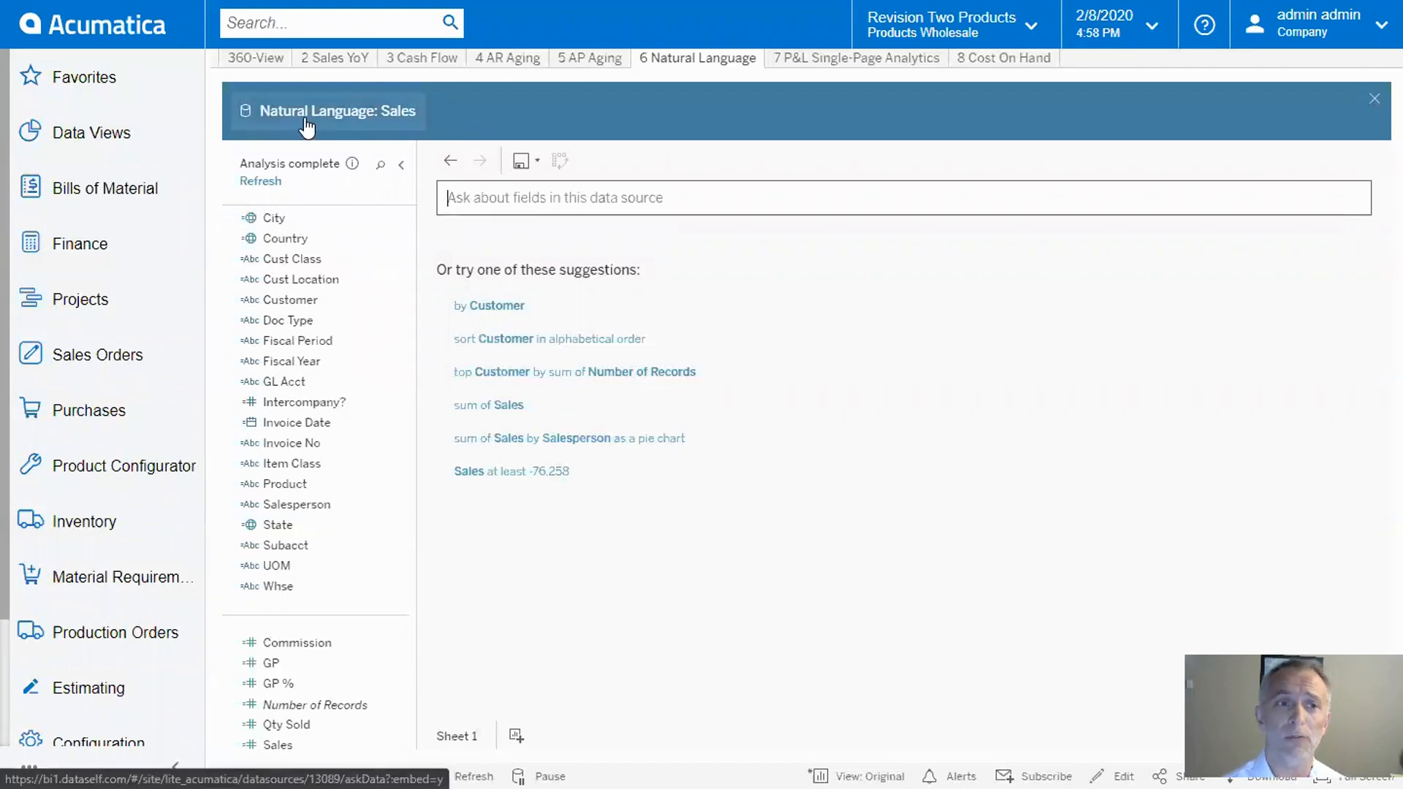
mouse_move(412, 121)
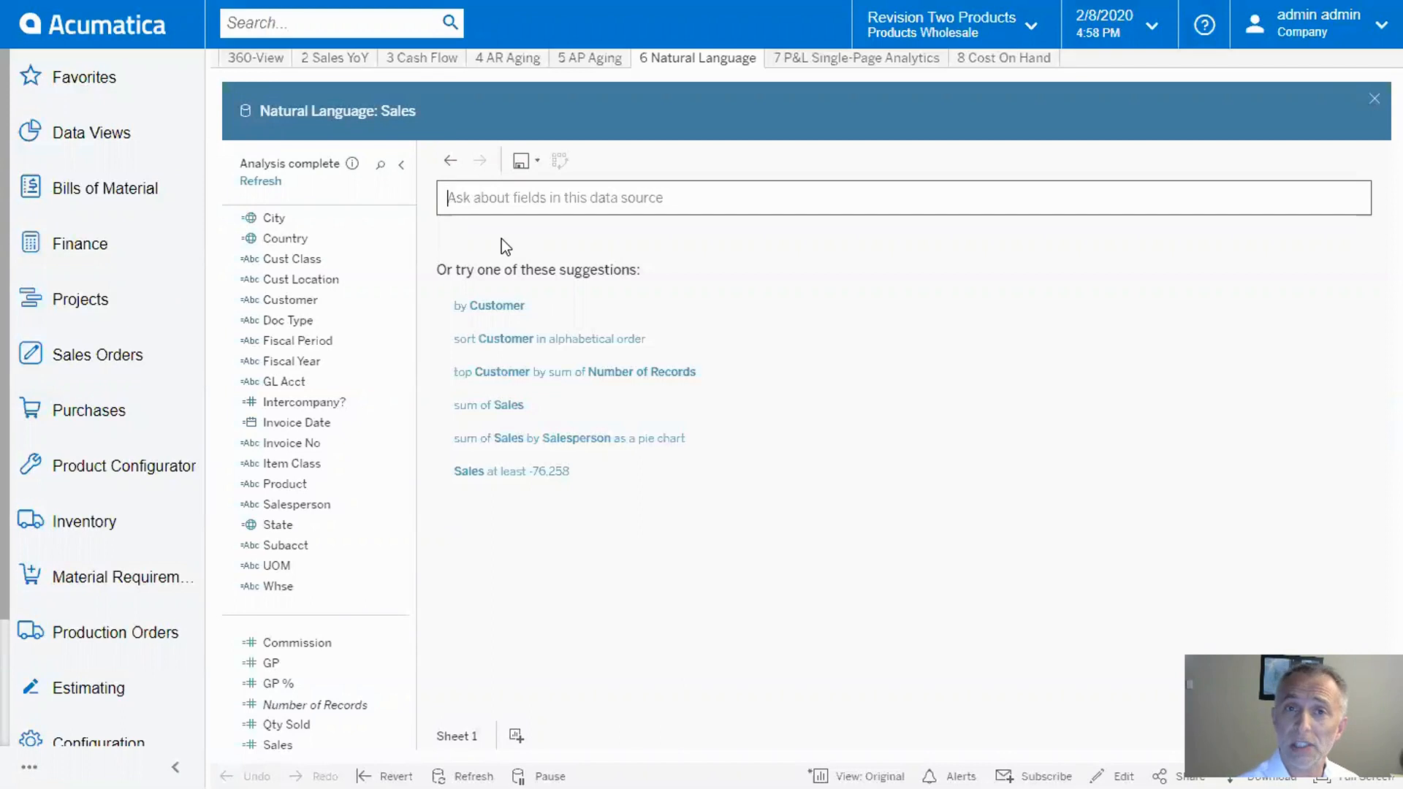
Step: Ask for the sum of Sales by Salesperson, producing a bar chart
type("sales by salesperson")
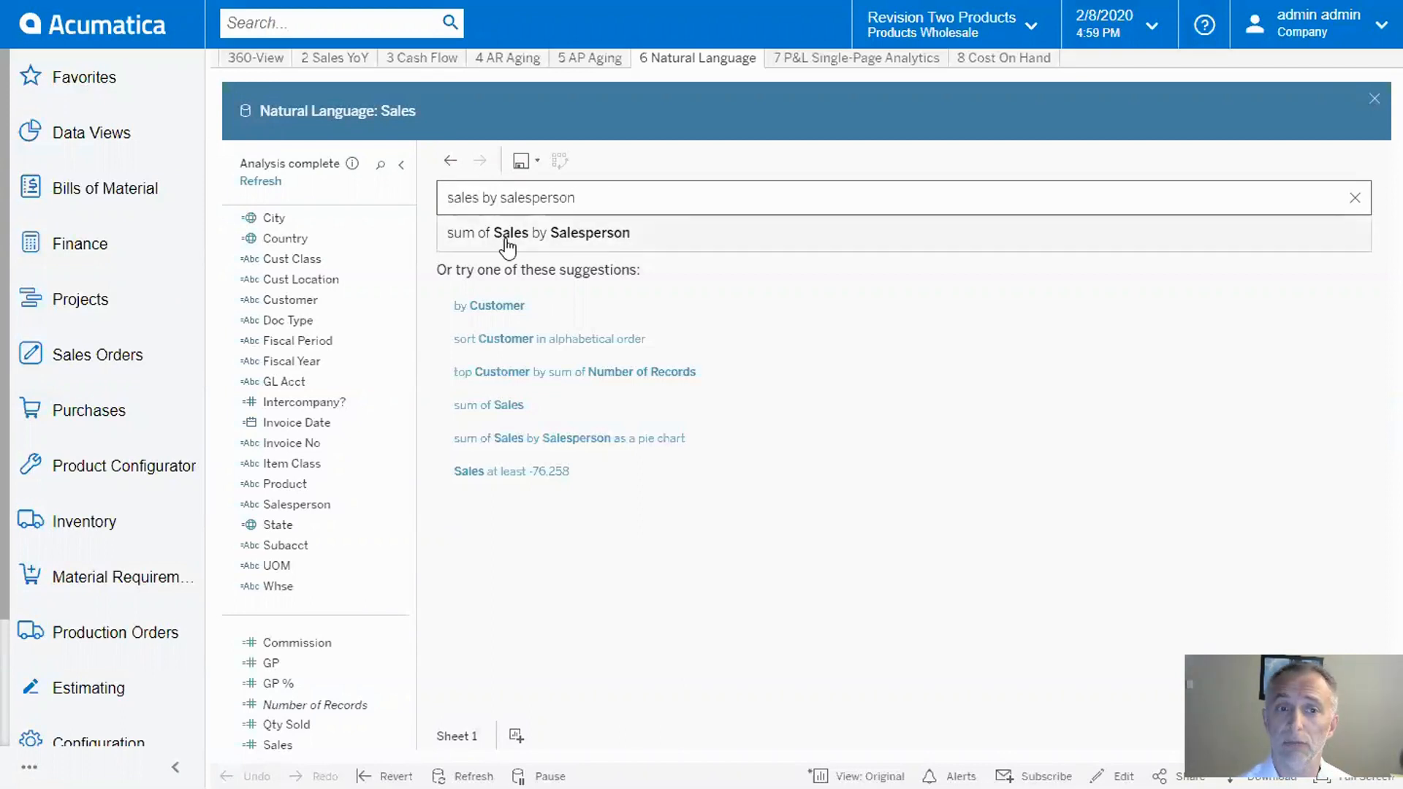
left_click(536, 232)
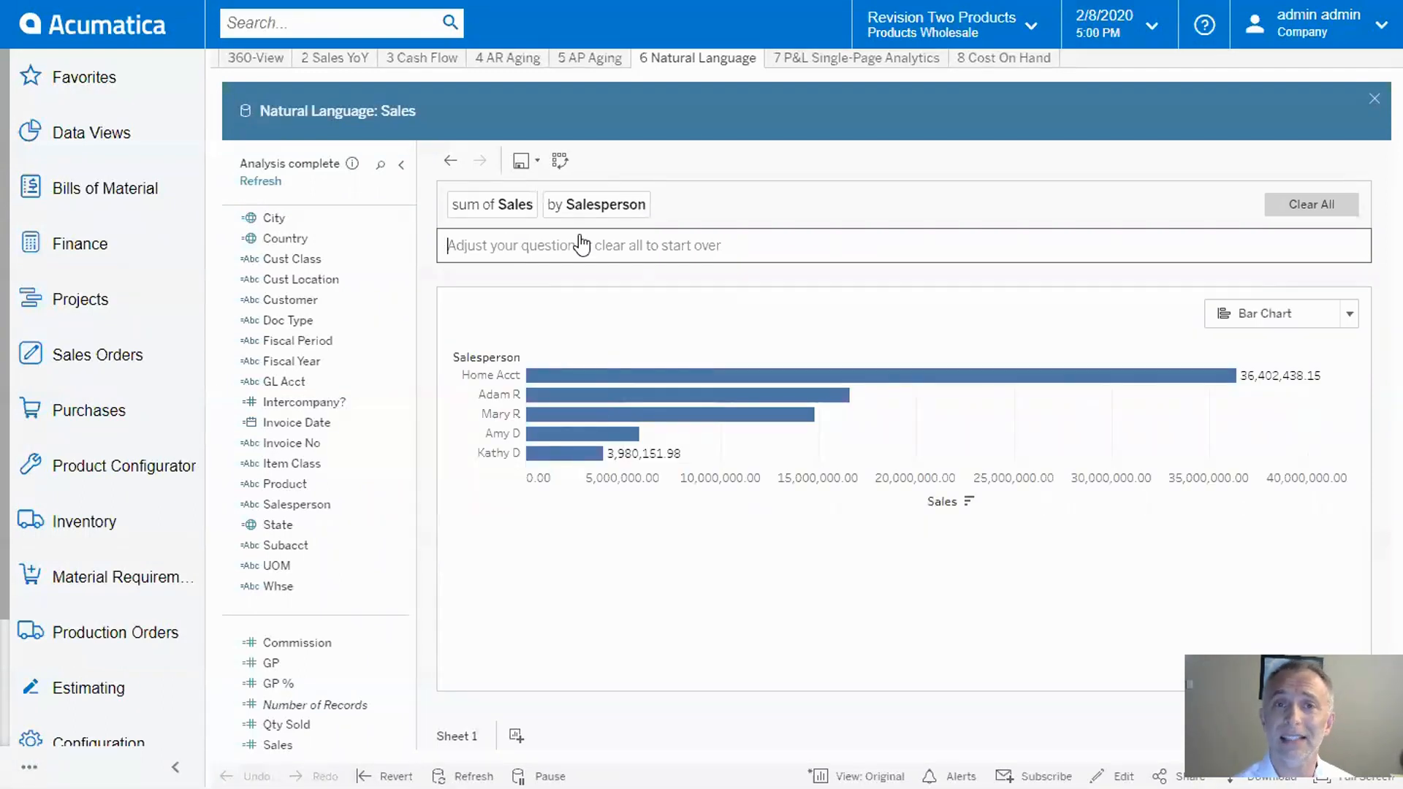
mouse_move(572, 294)
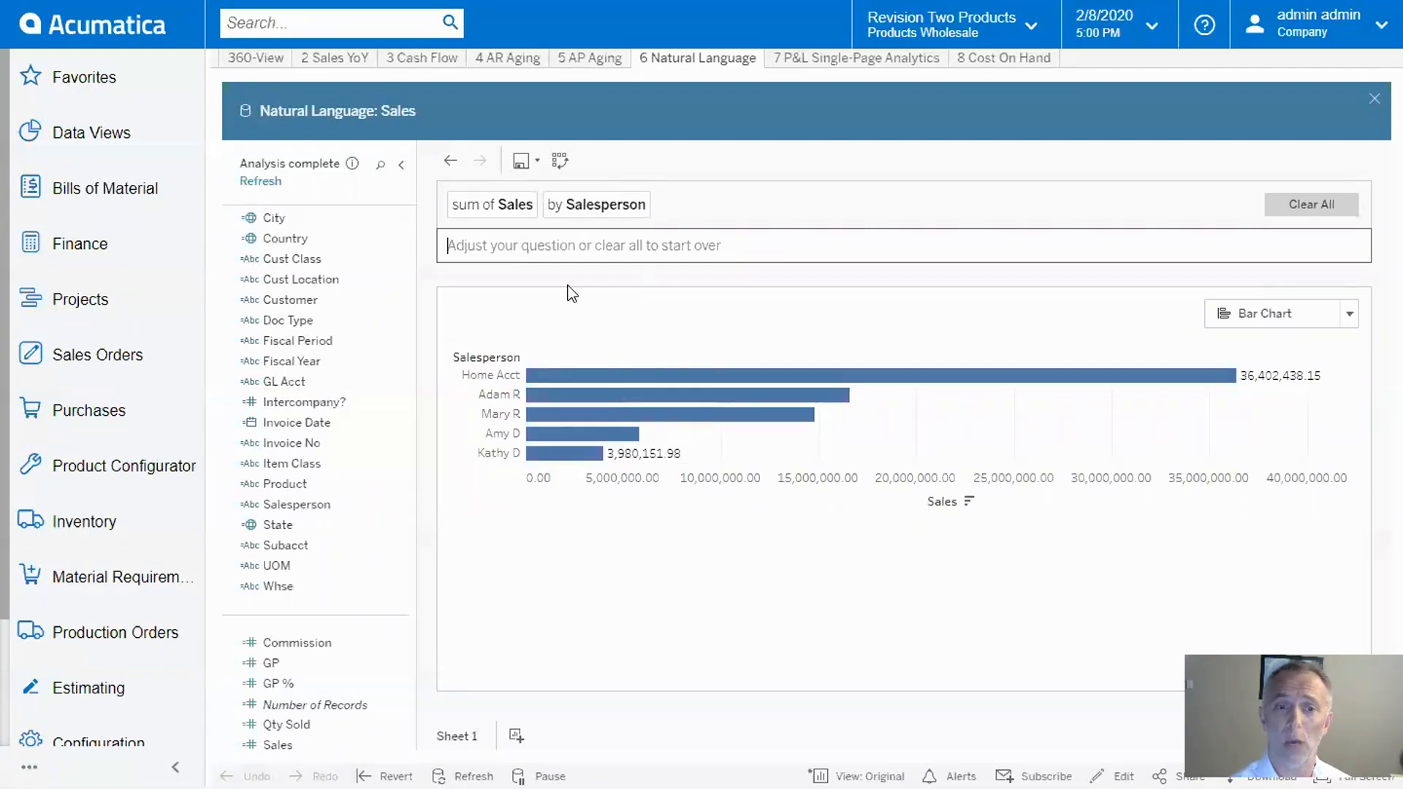
mouse_move(578, 331)
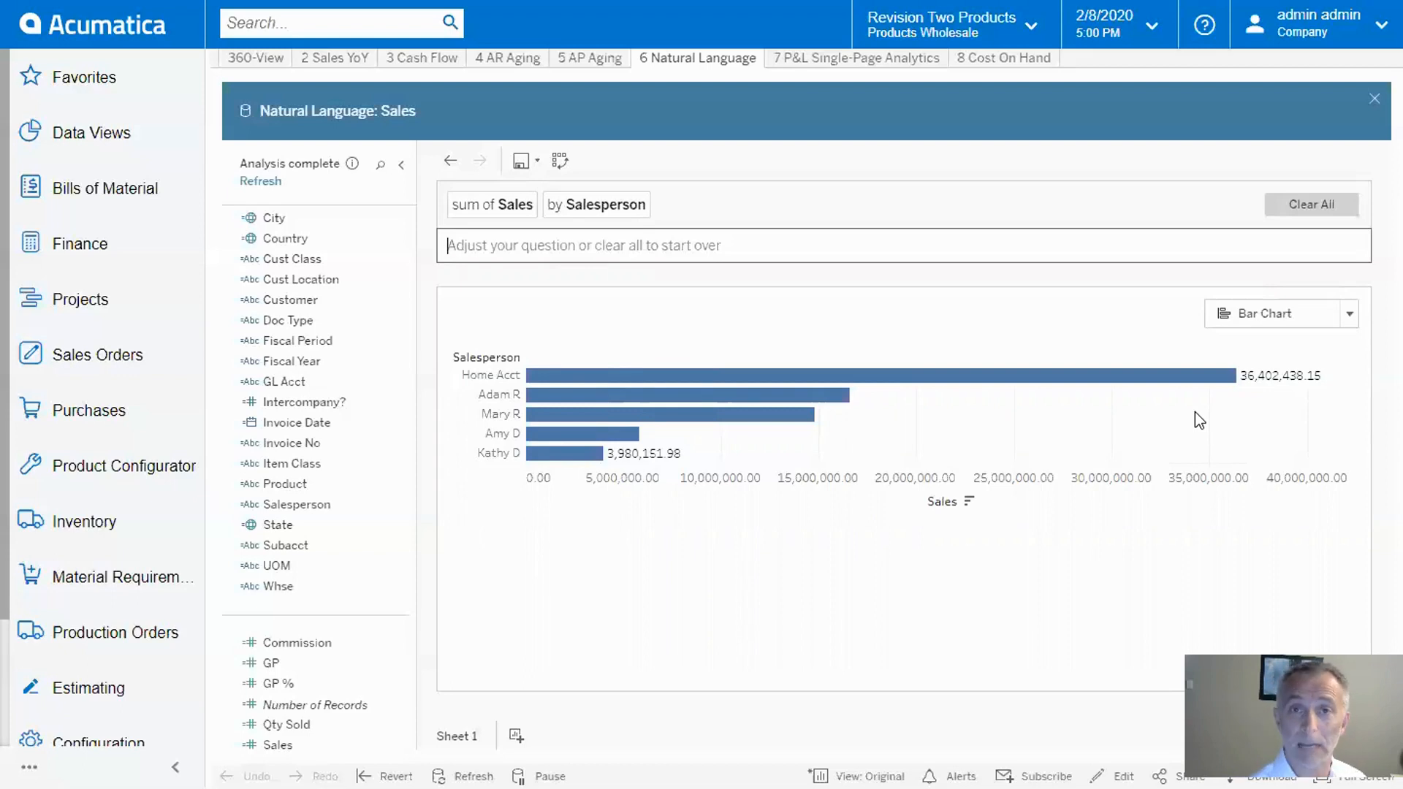
Step: Filter the sales-by-salesperson chart to Invoice Date in 2019
type("in")
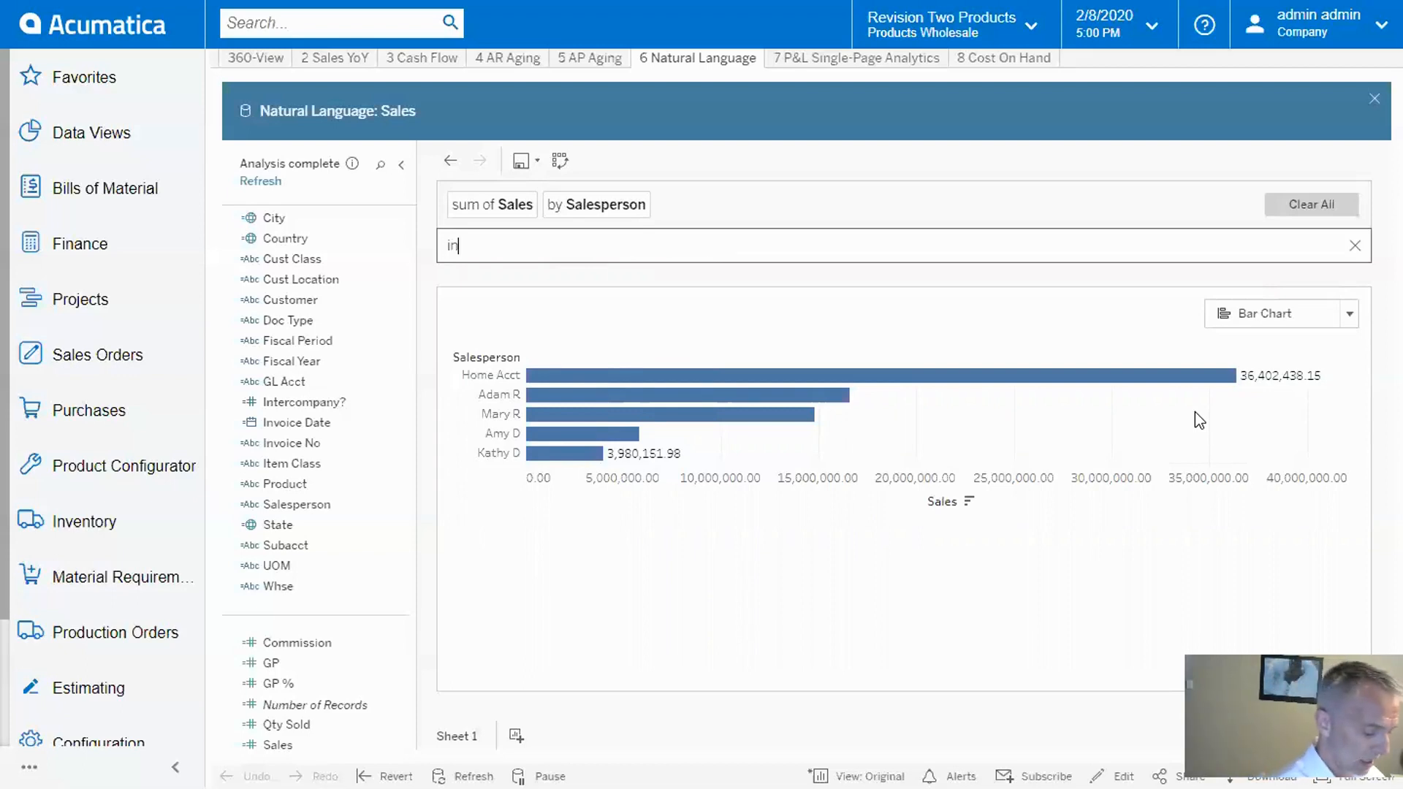
type("2019")
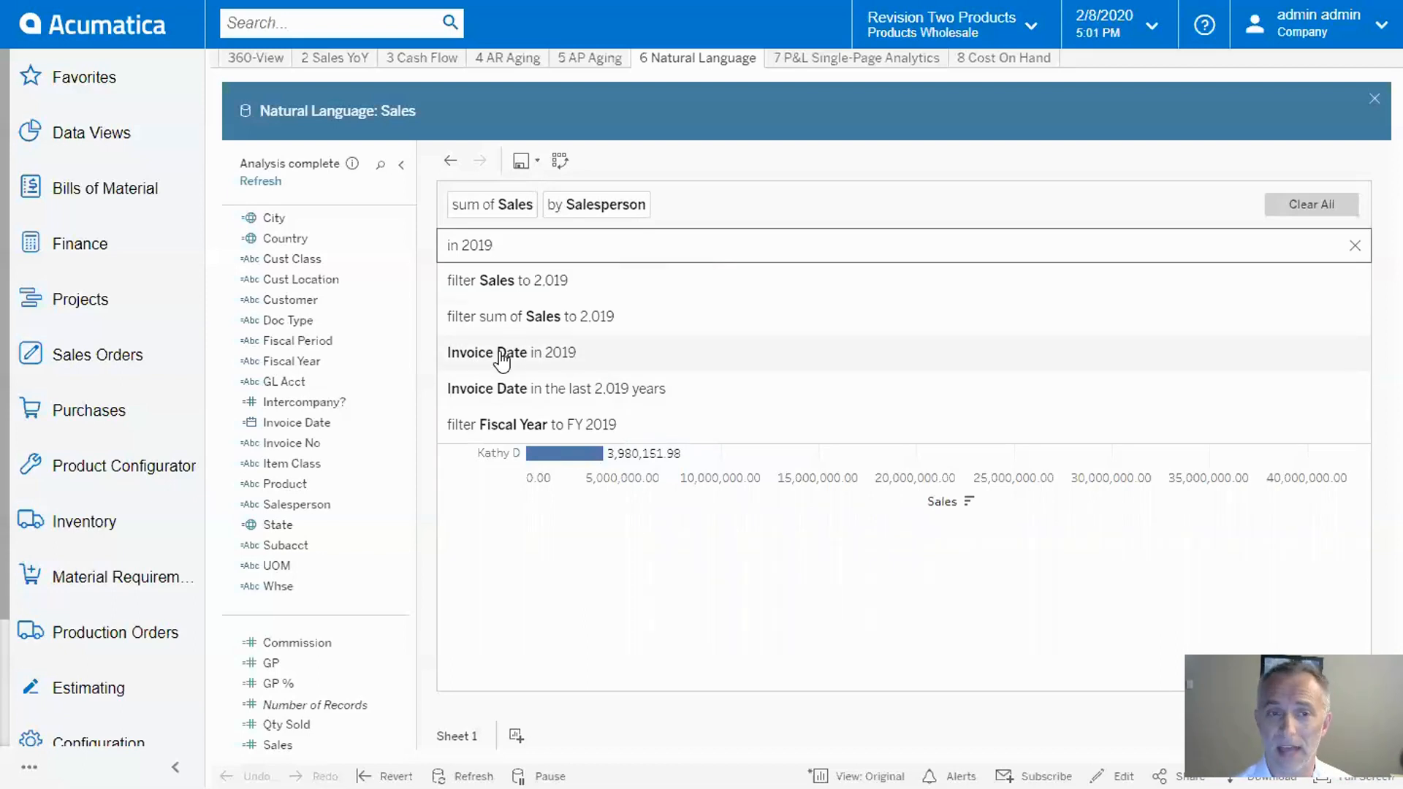
left_click(511, 352)
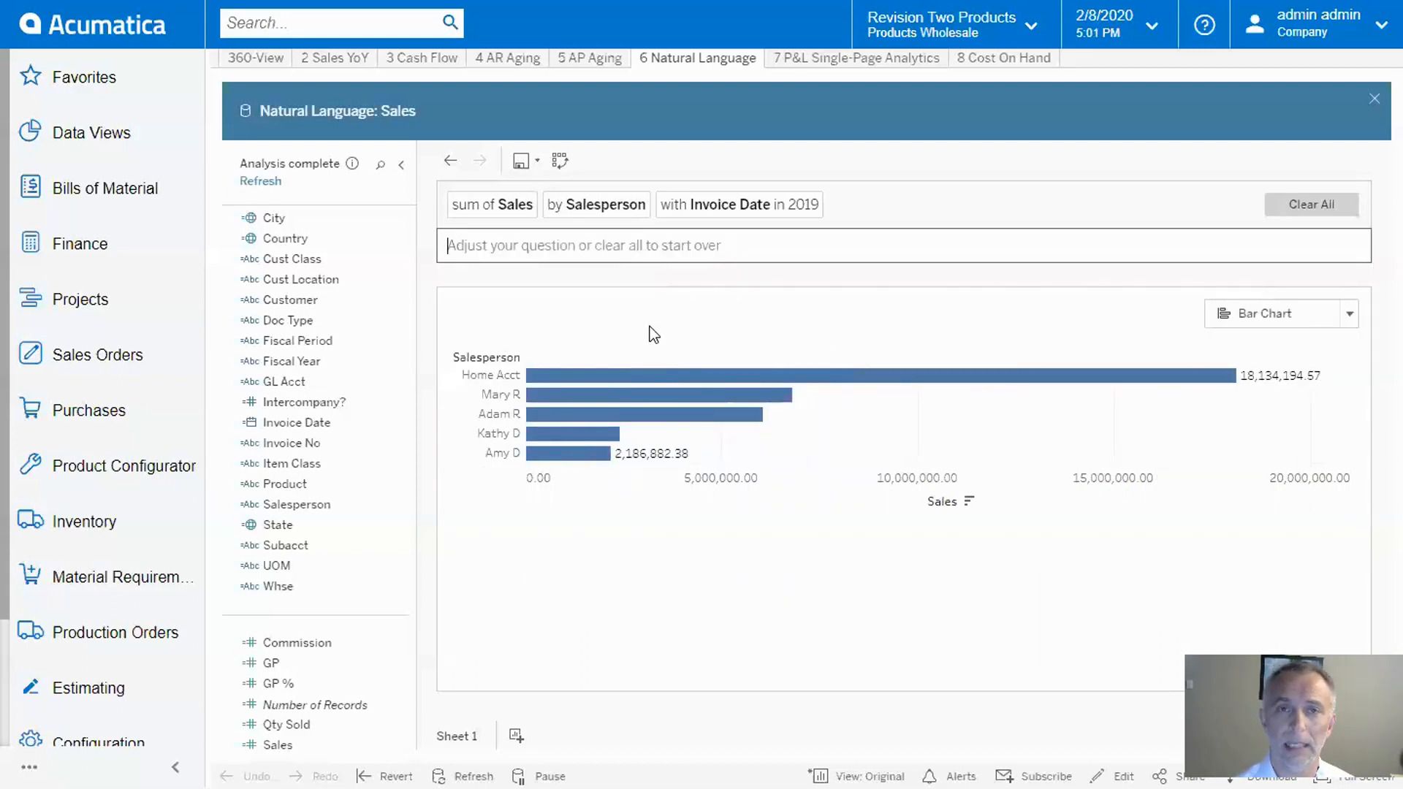
mouse_move(904, 437)
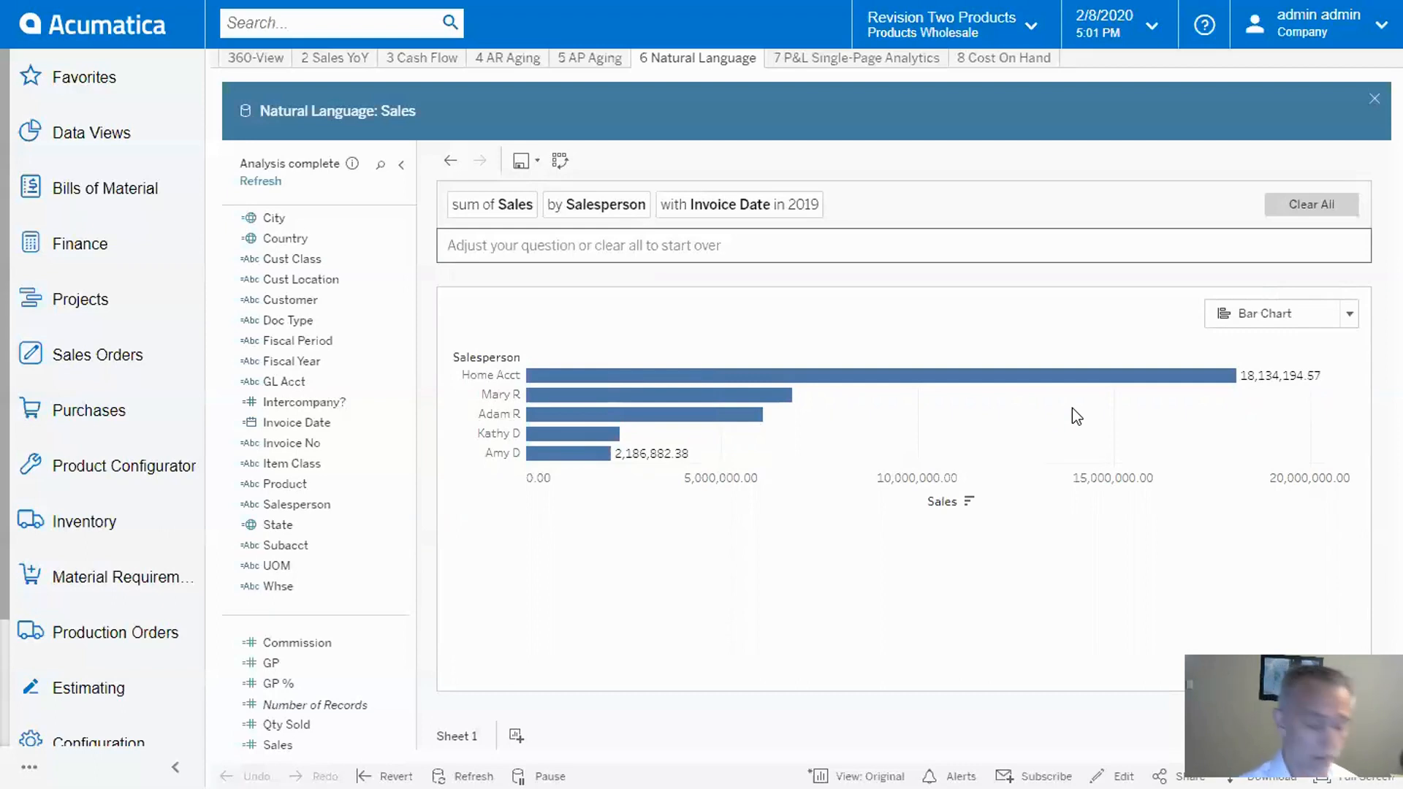
Step: Break the 2019 sales down by Invoice Date's month, giving a monthly line chart
type("by month")
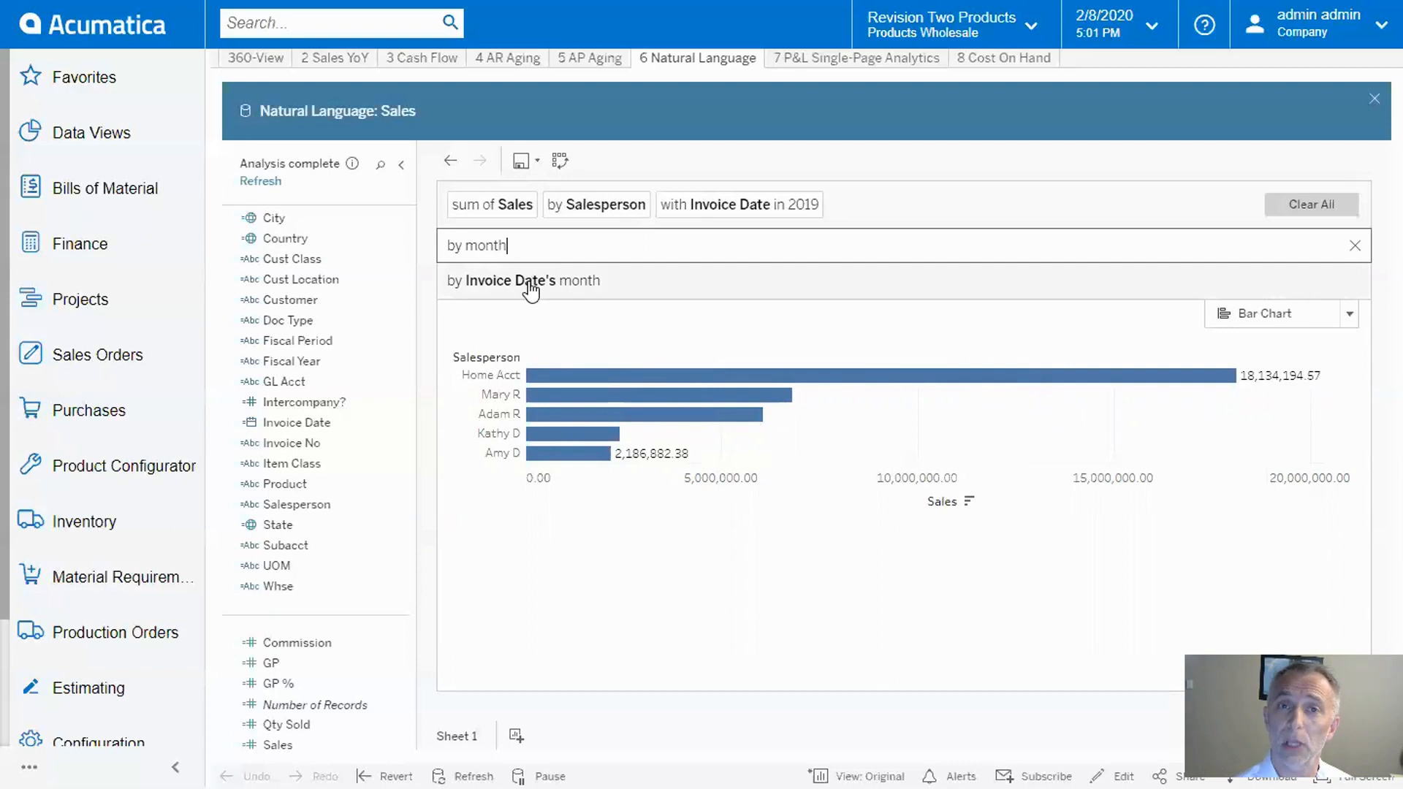
left_click(525, 281)
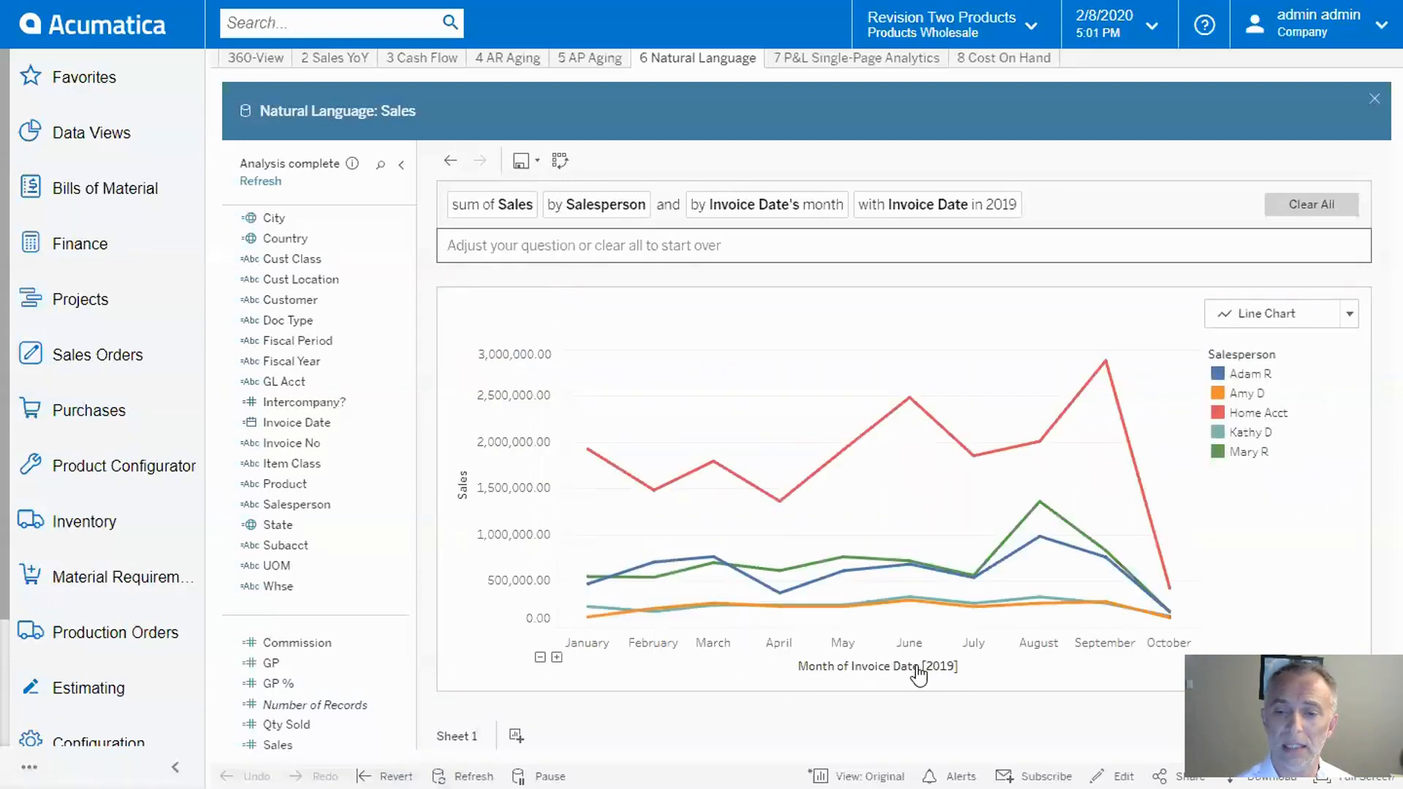
mouse_move(1235, 503)
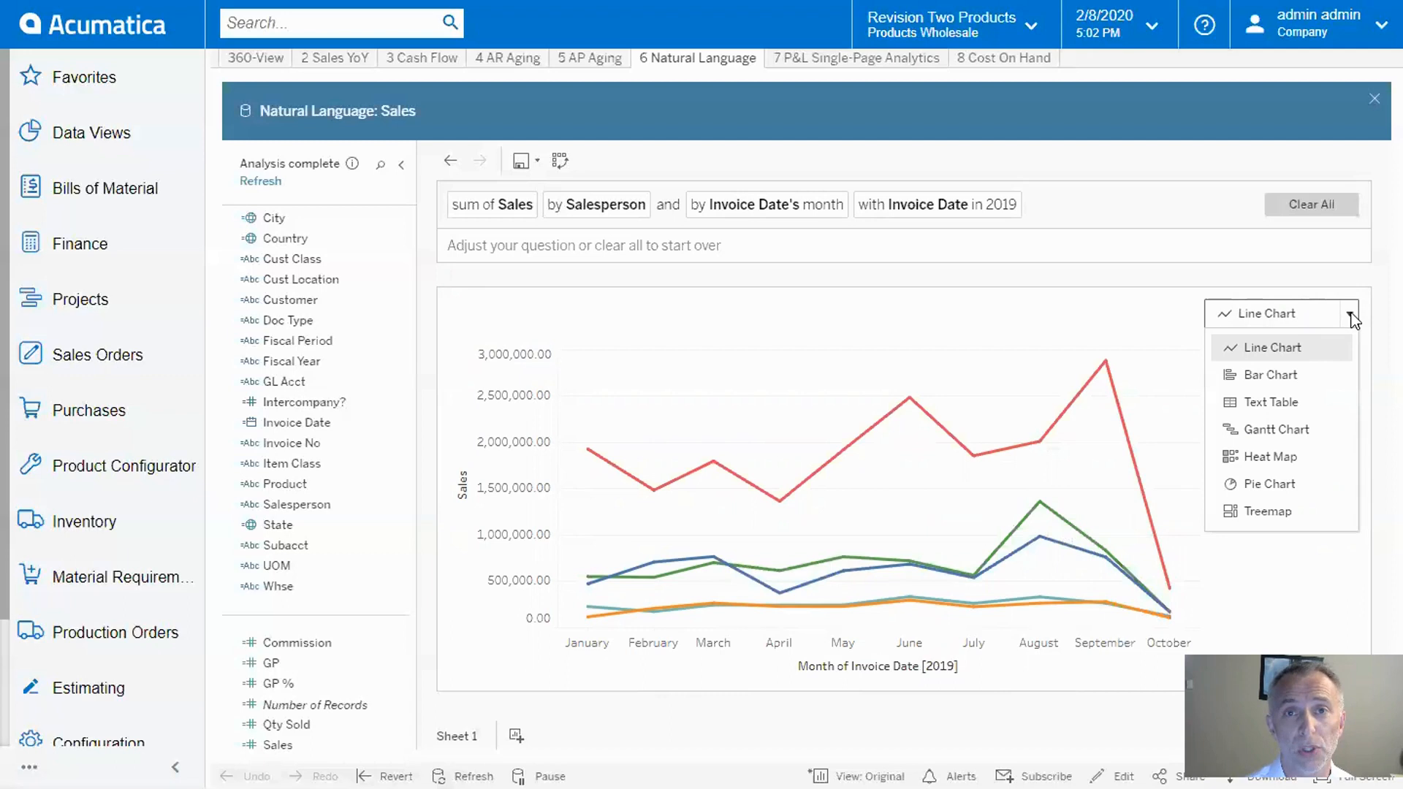
mouse_move(1269, 375)
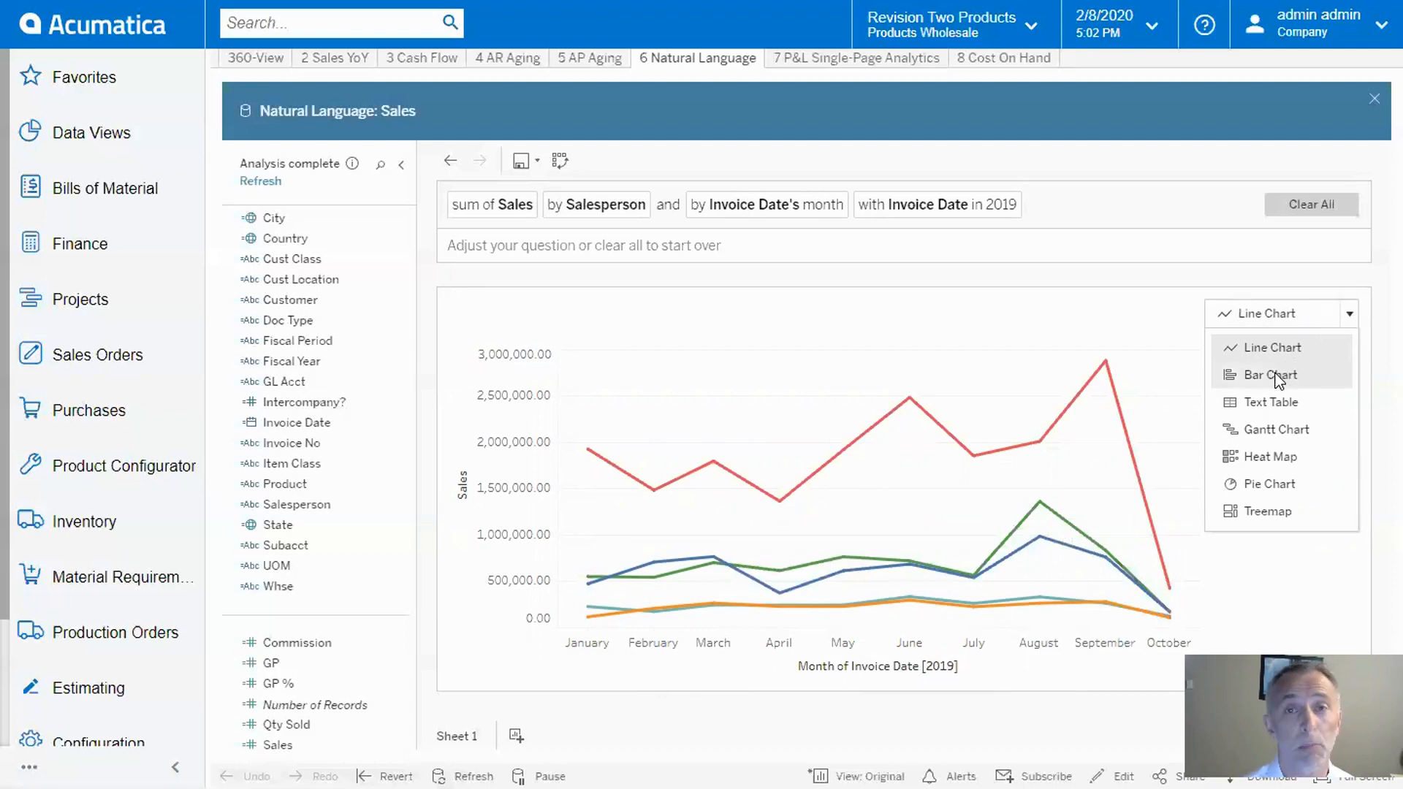
Step: Show the monthly trend as a bar chart, then a text table, and add a blank Sheet 2
left_click(1269, 375)
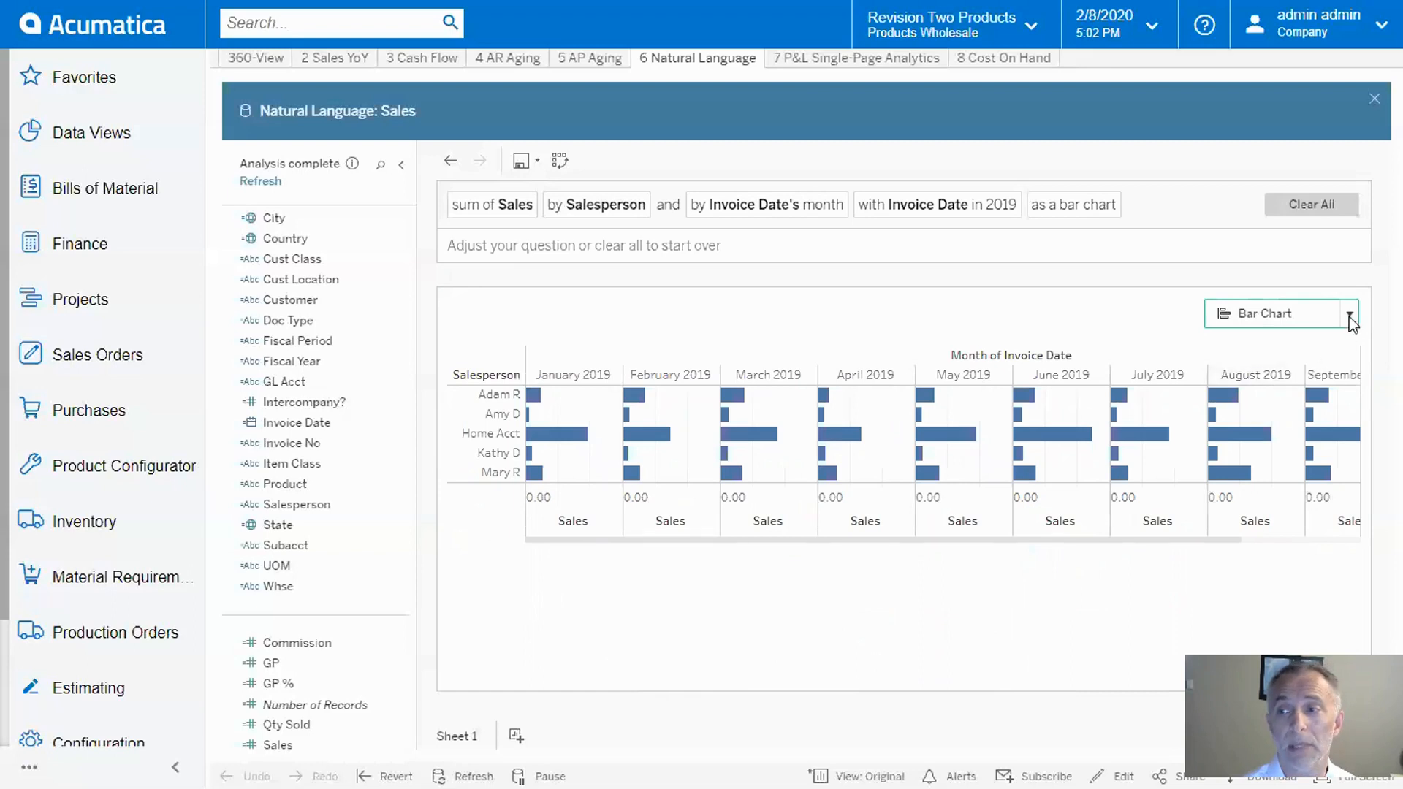
left_click(1347, 313)
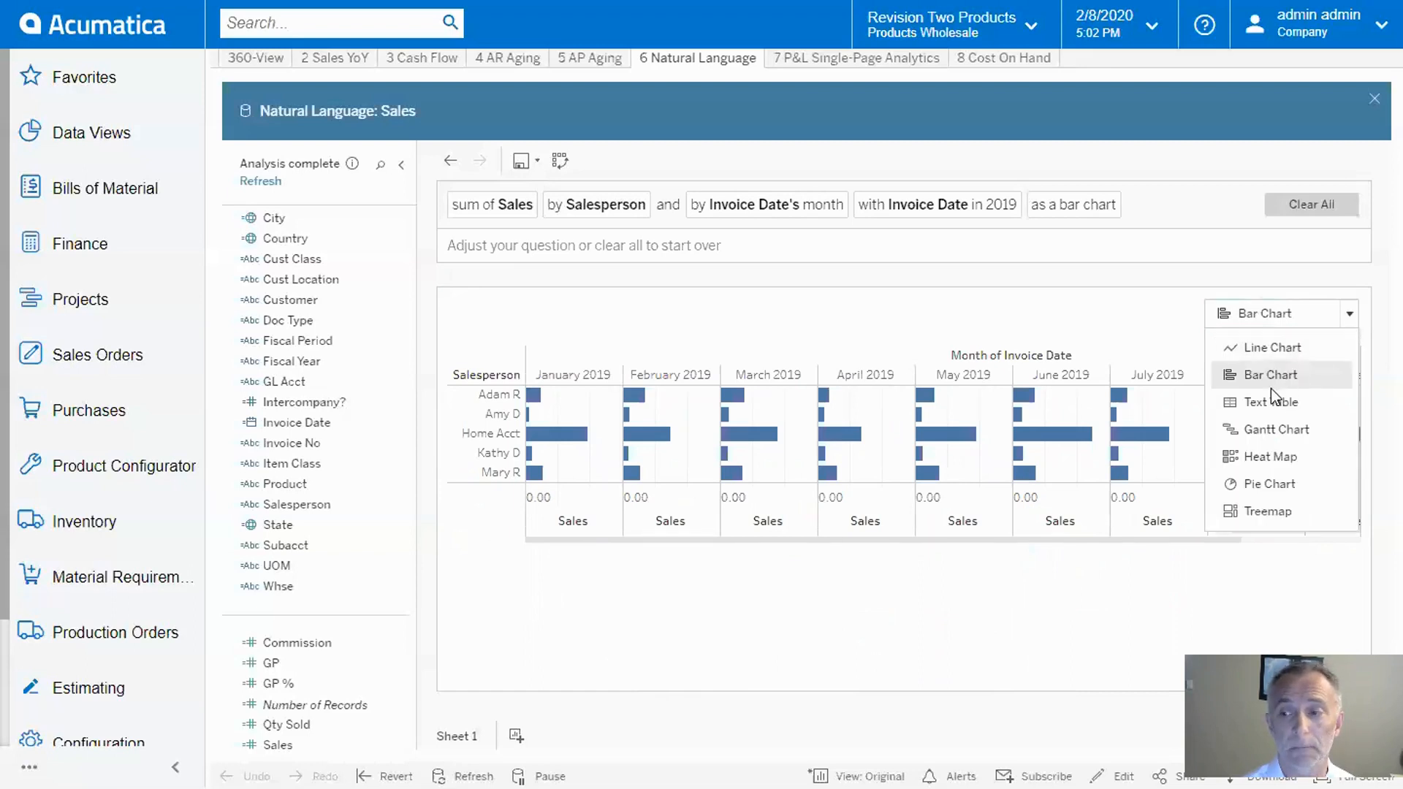
left_click(1269, 401)
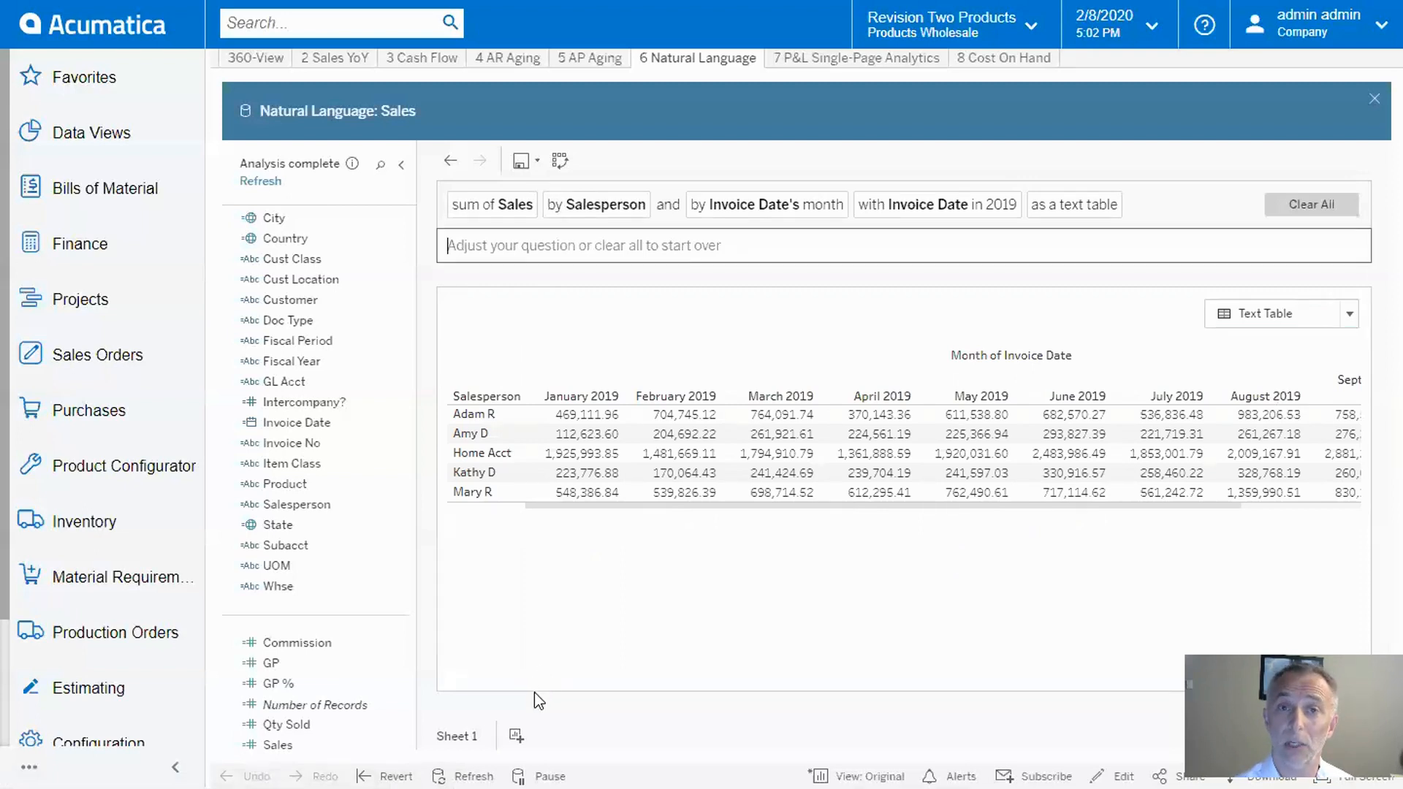
left_click(516, 735)
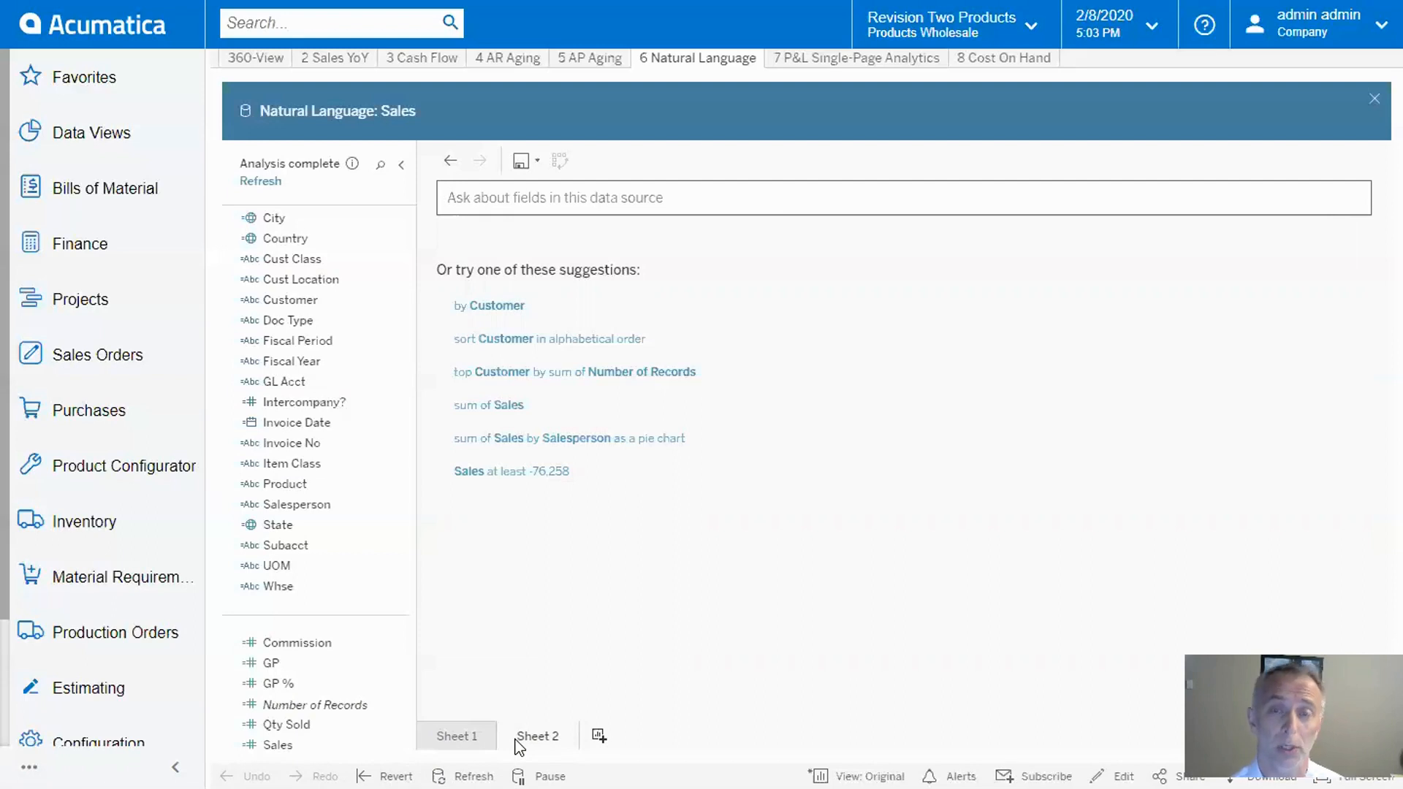
Step: Chart the top 10 customers by sales in Q3 2019, then add a blank Sheet 3
type("top 10 customers by sales in q3 2019")
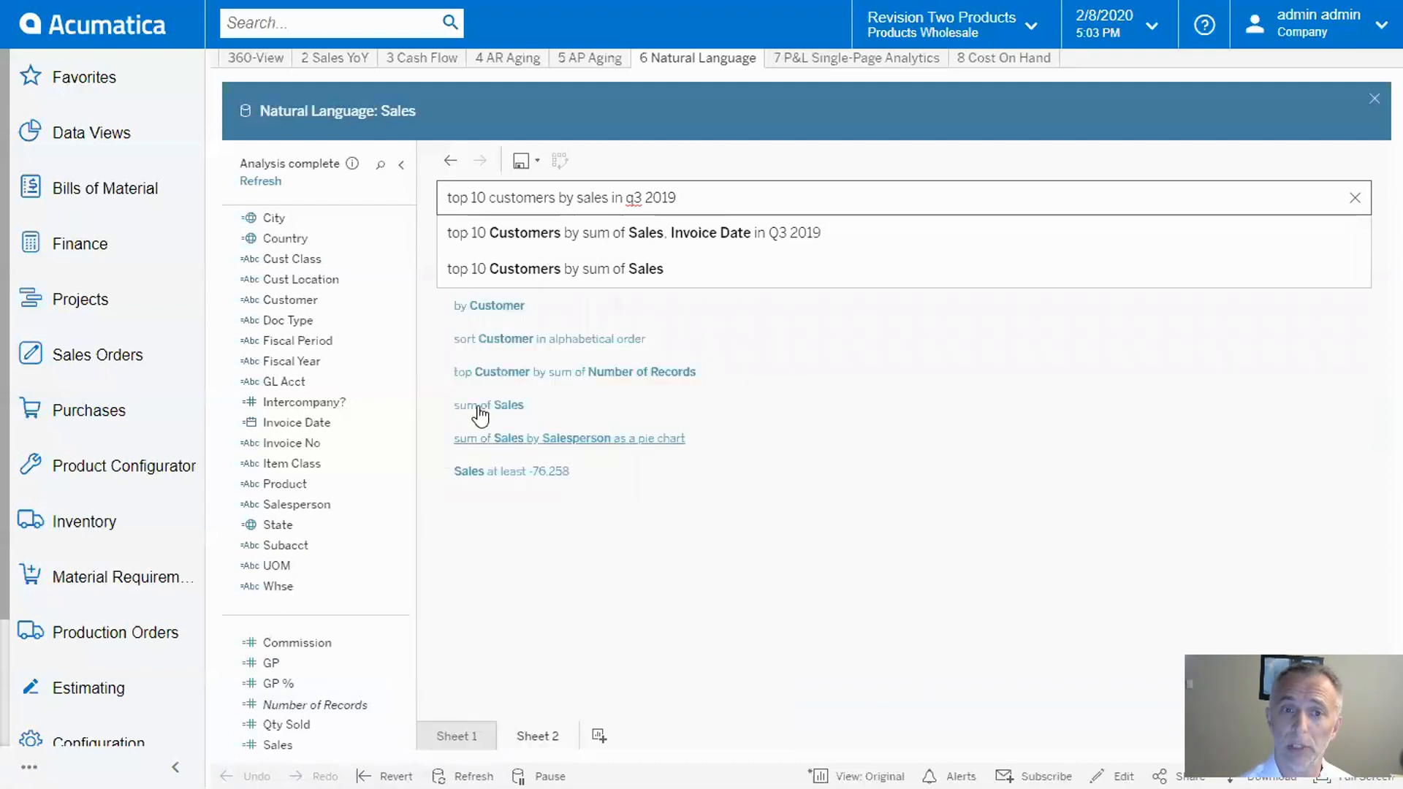
left_click(633, 232)
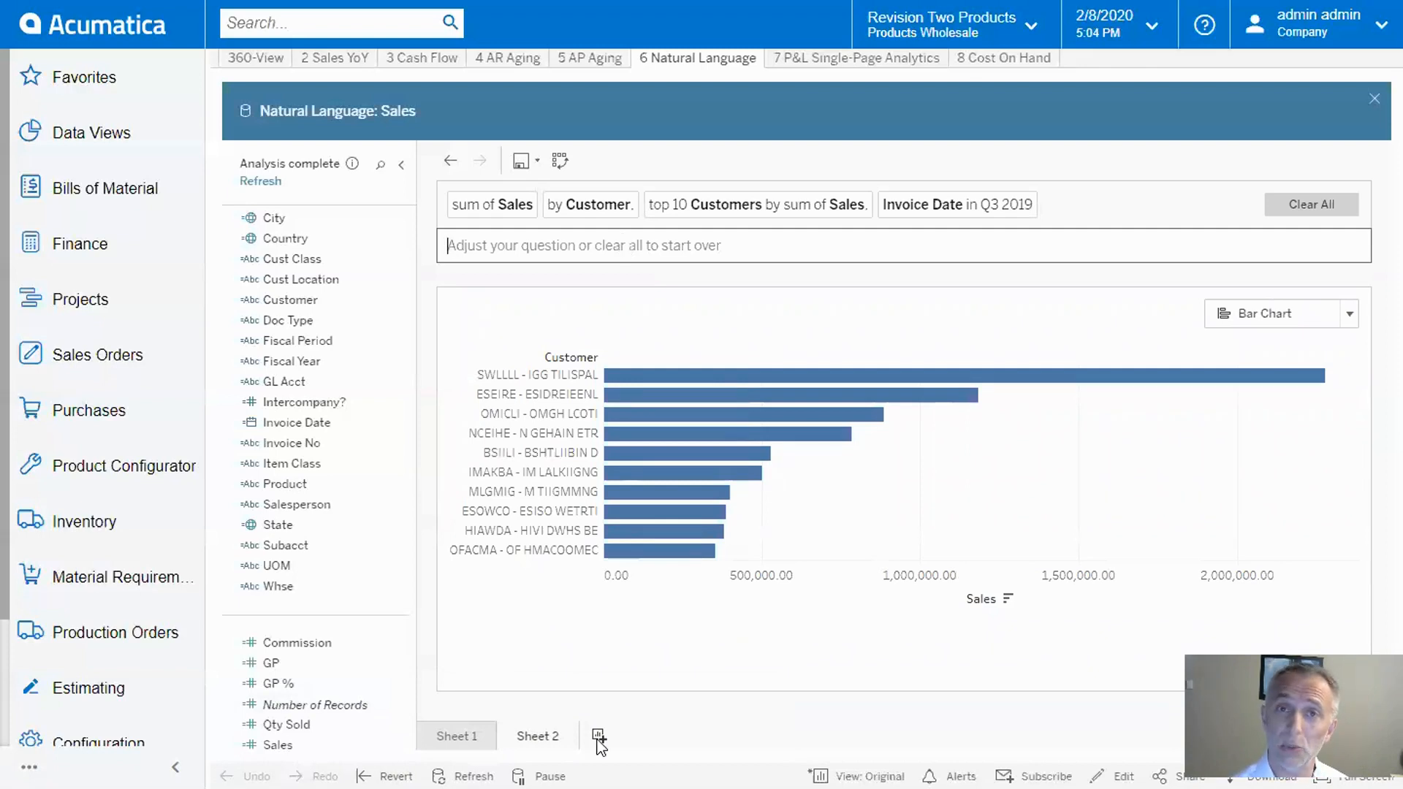
left_click(596, 735)
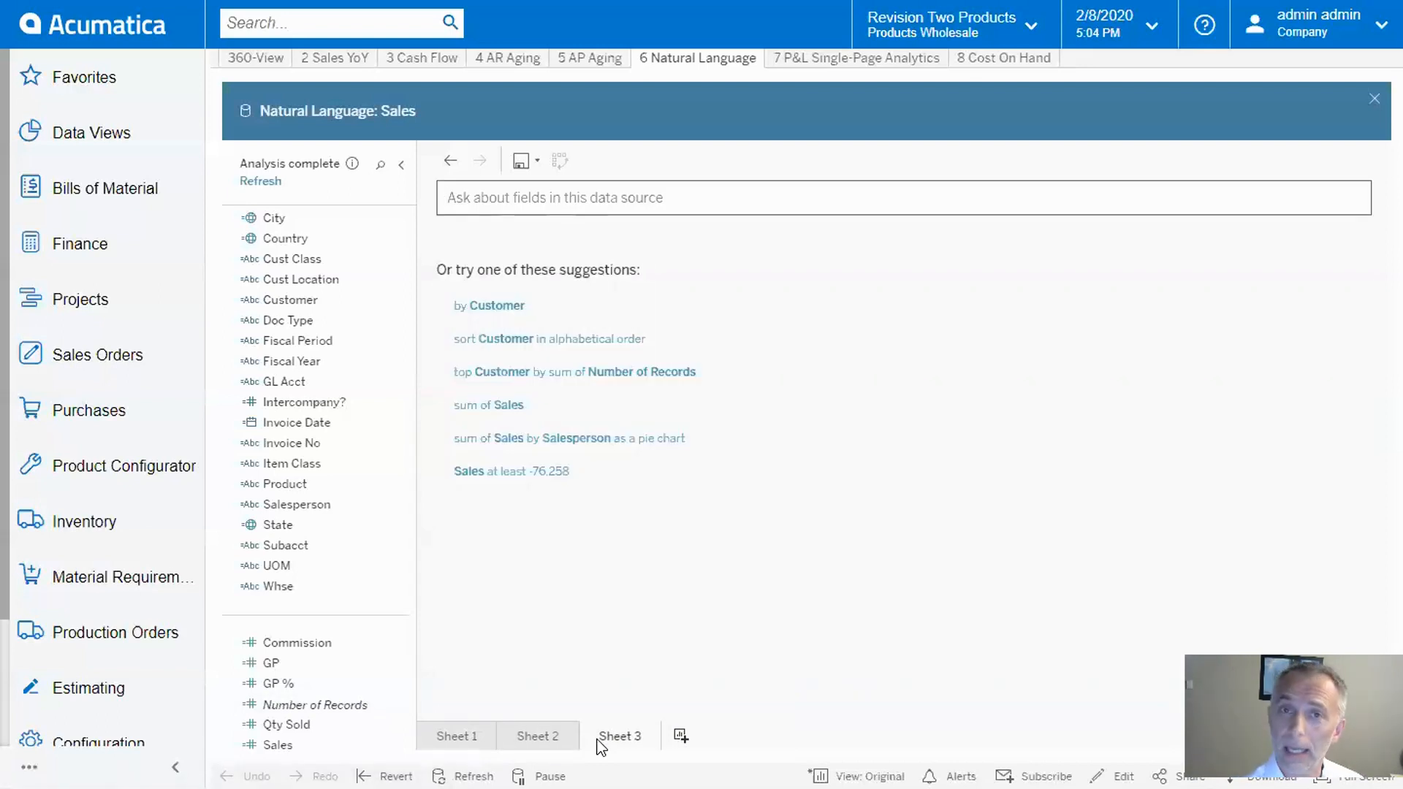
Step: Ask for sales by state, producing a shaded US map, and begin a 'by year' refinement
type("sales by state")
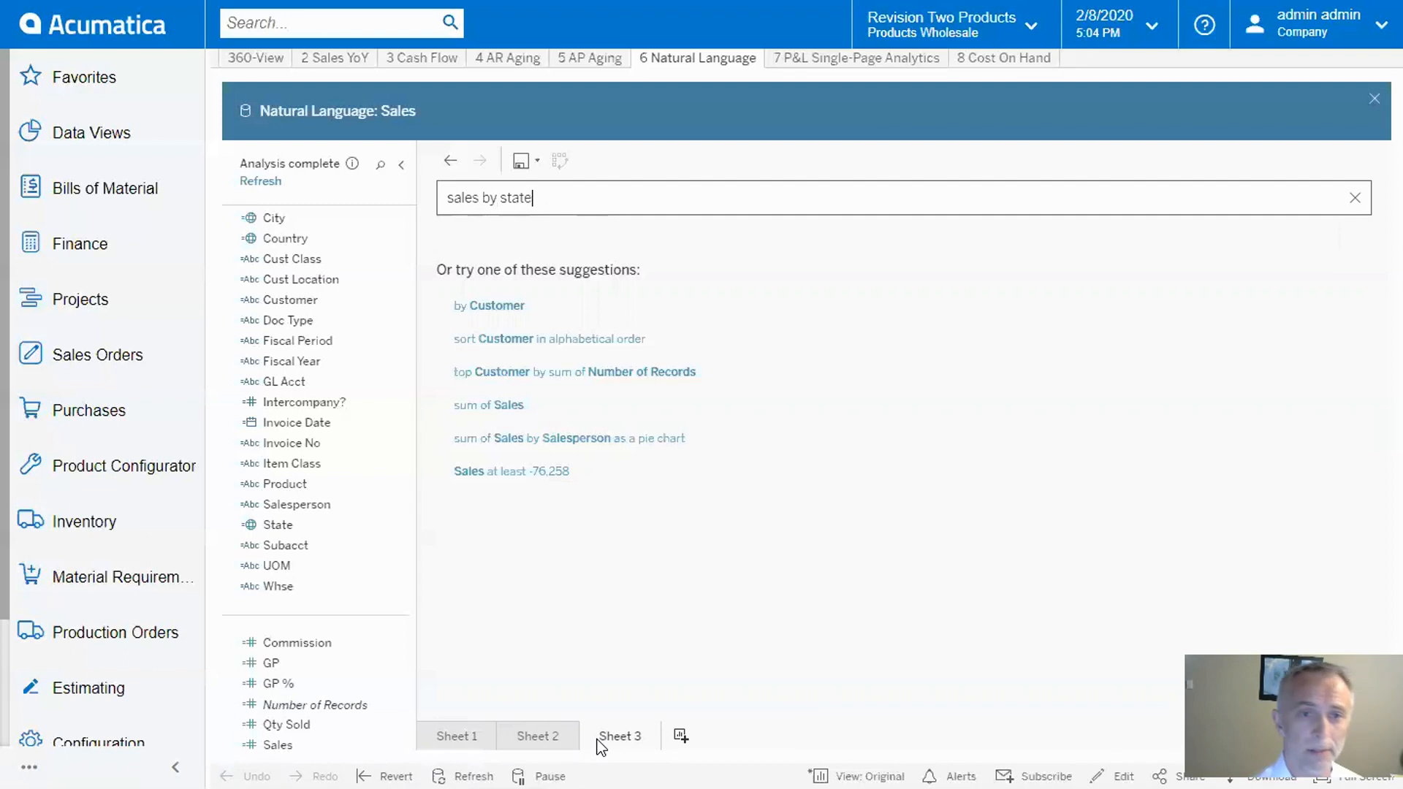
key("Return")
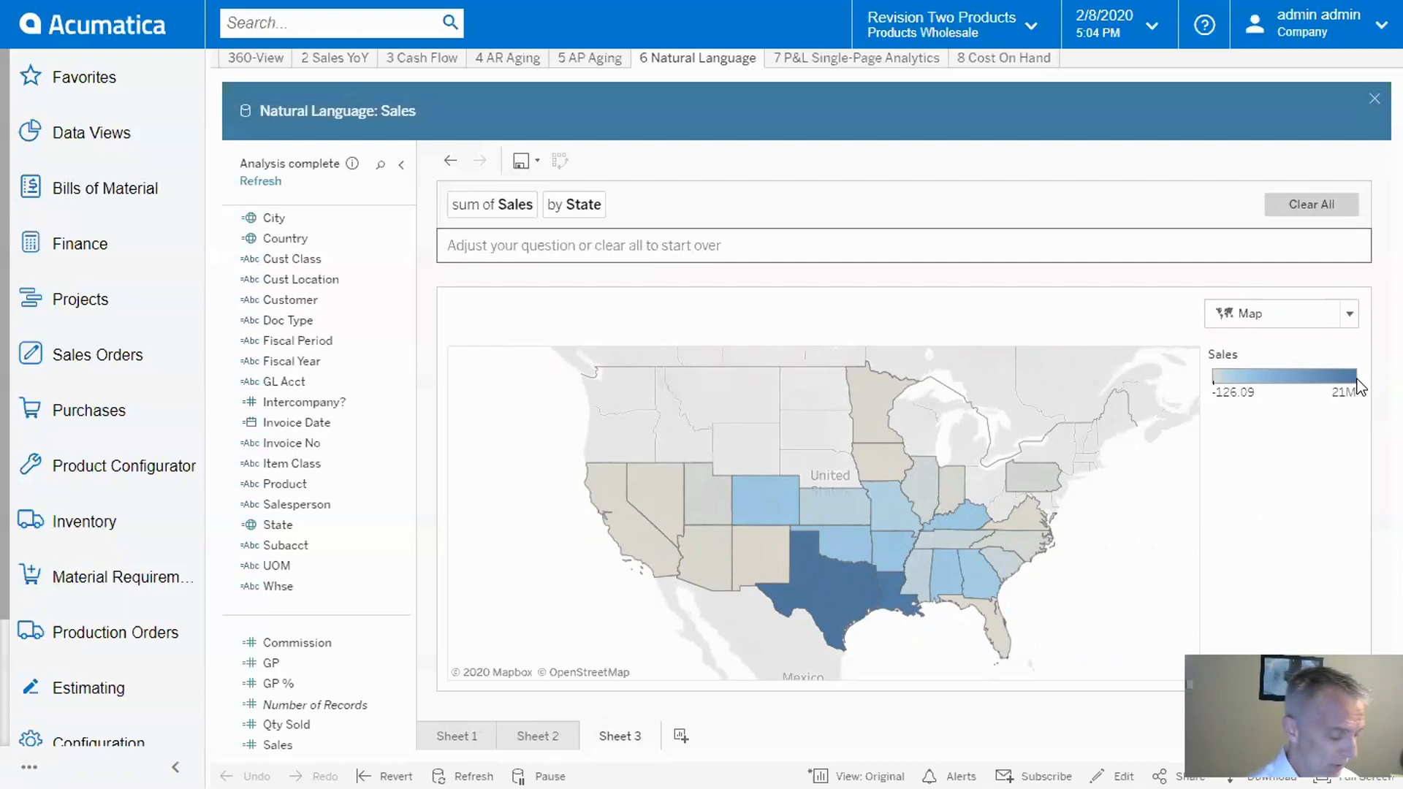
type("by year")
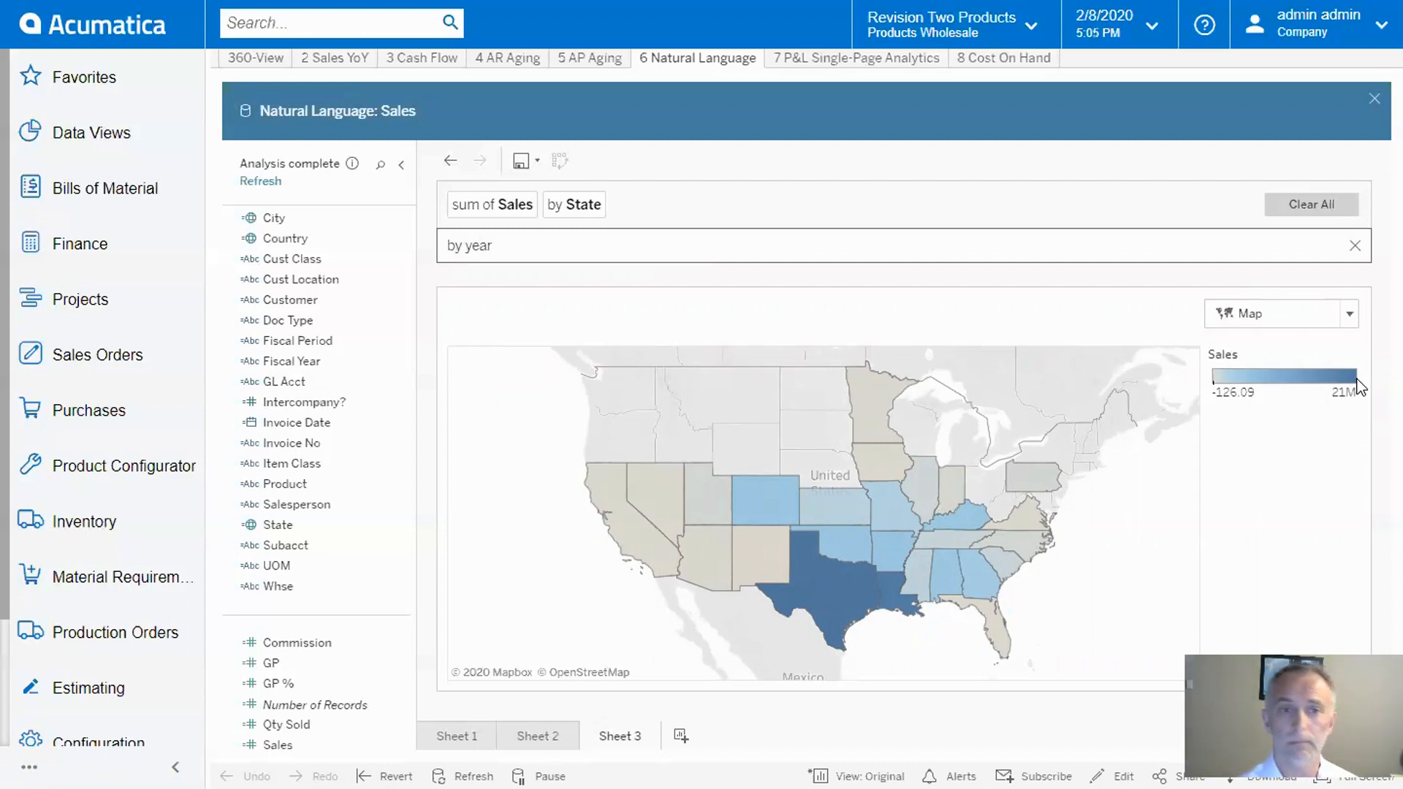
Step: Add a by Invoice Date's year breakdown and review the per-state 2018–2019 line charts
left_click(1355, 246)
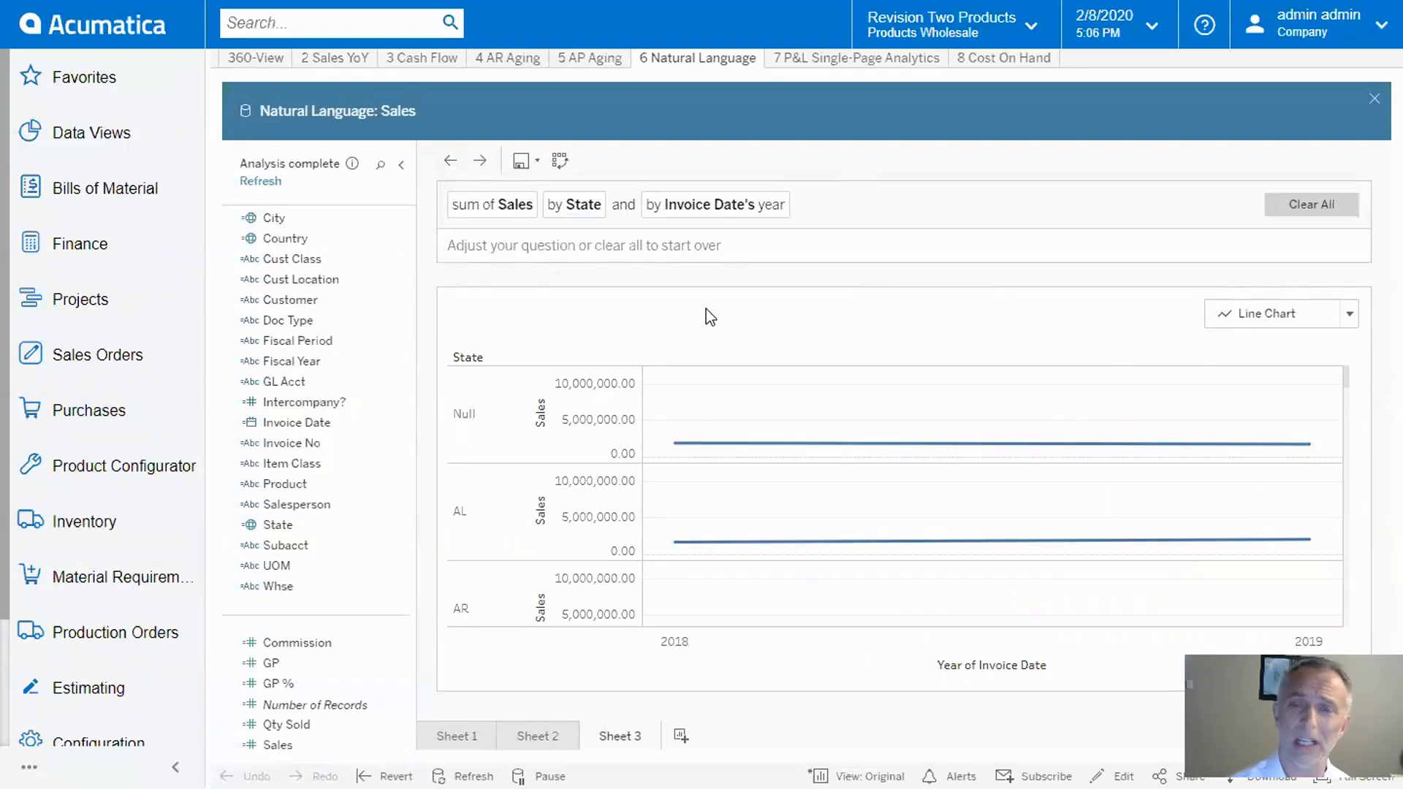
mouse_move(696, 316)
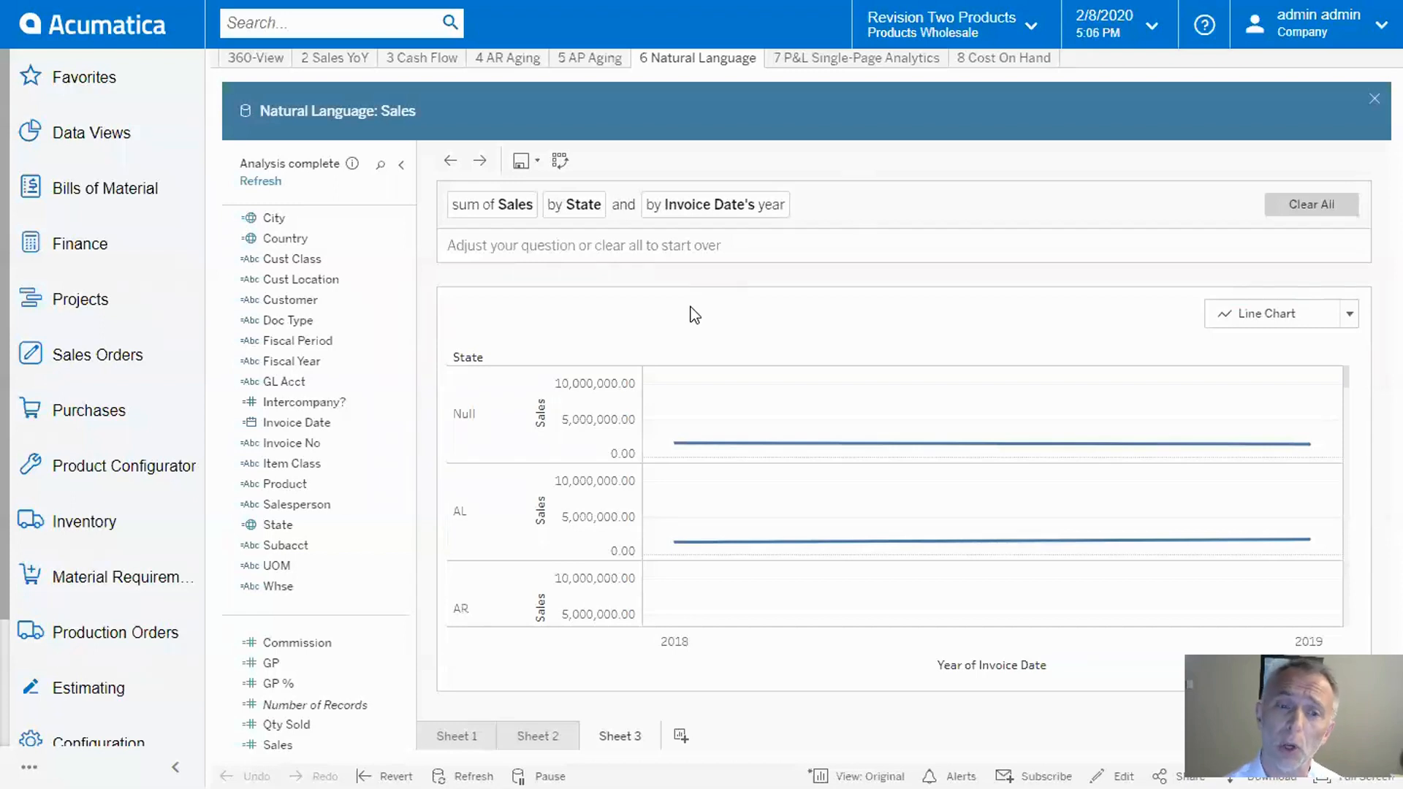
scroll("down", 3)
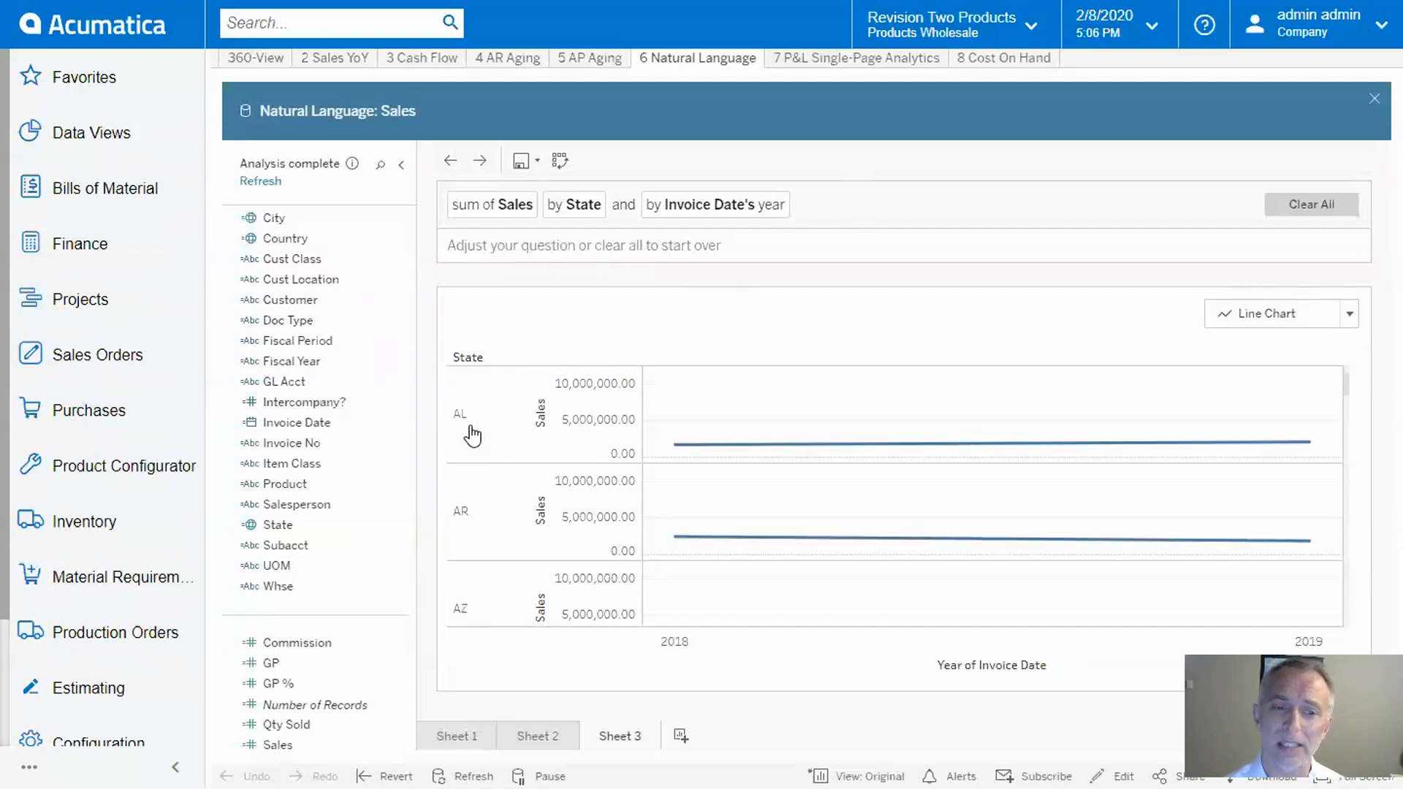
scroll("down", 3)
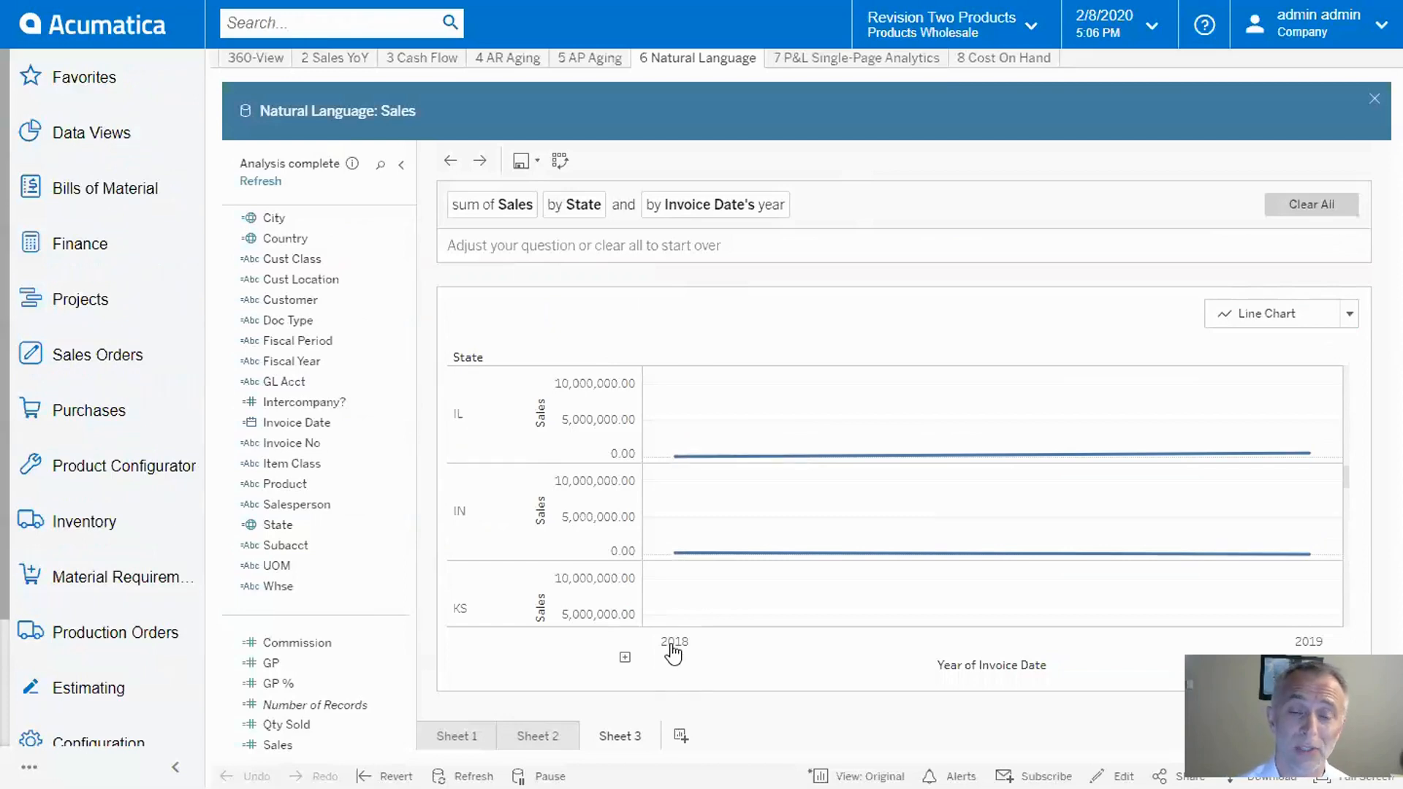
mouse_move(1144, 633)
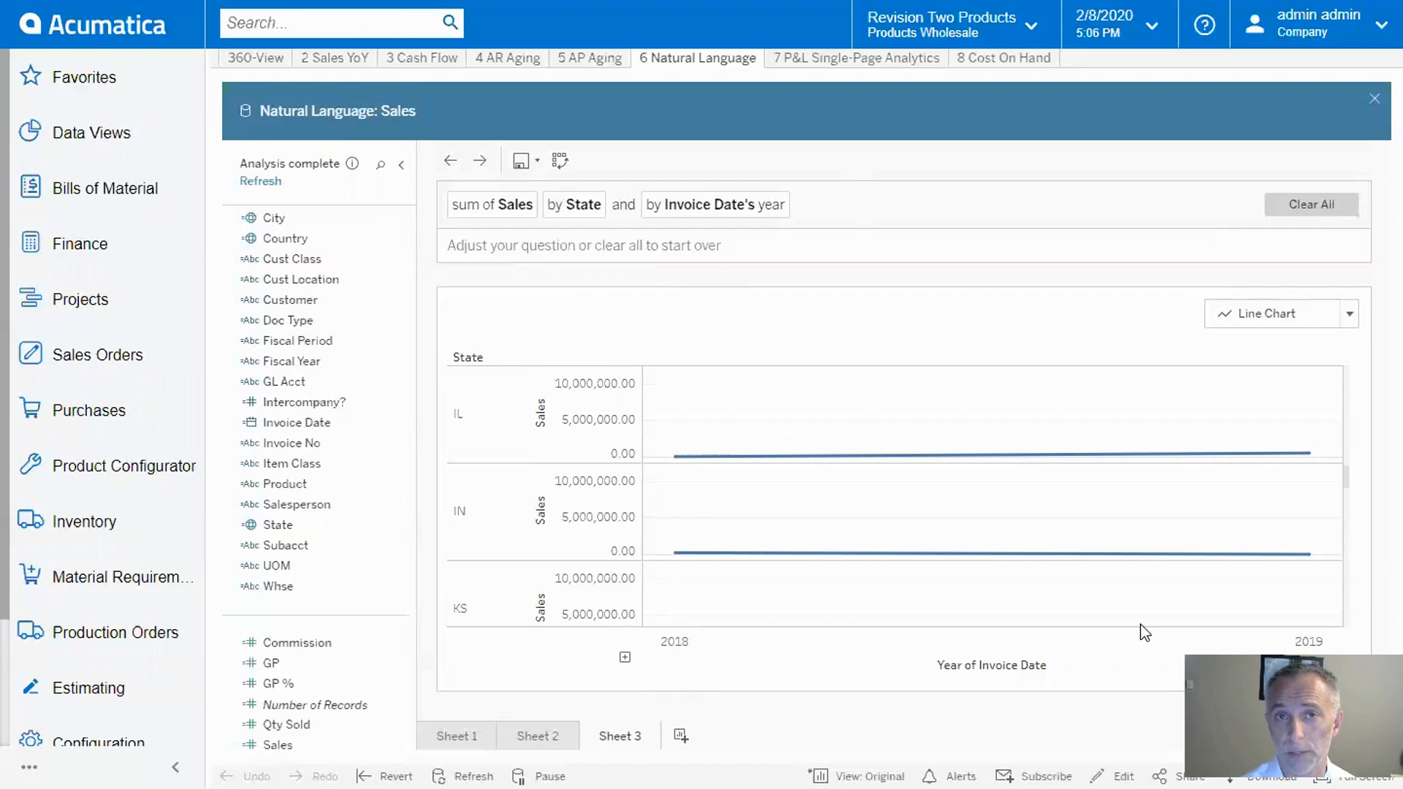
mouse_move(1369, 333)
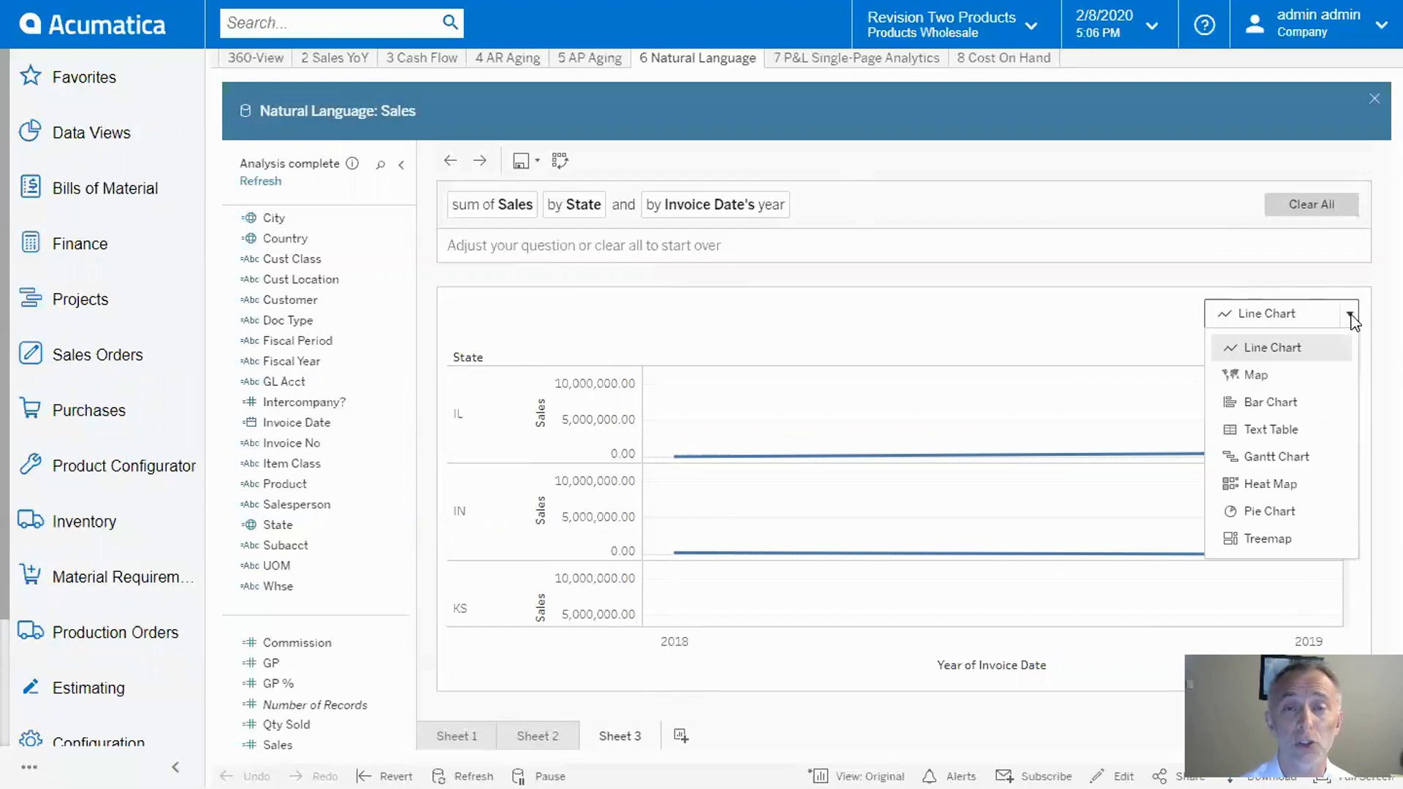
mouse_move(1259, 374)
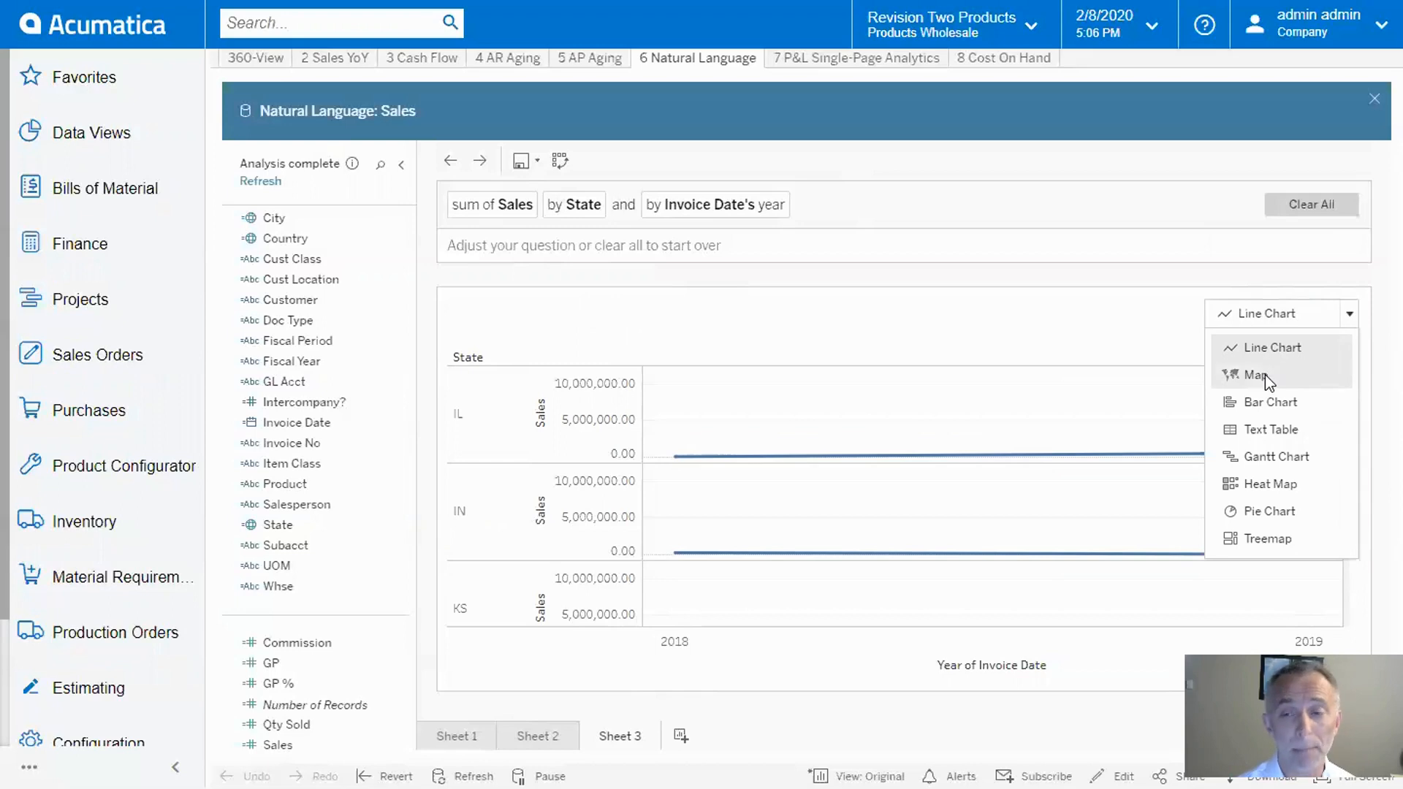
Step: Switch the yearly state sales to side-by-side 2018 and 2019 maps
left_click(1258, 374)
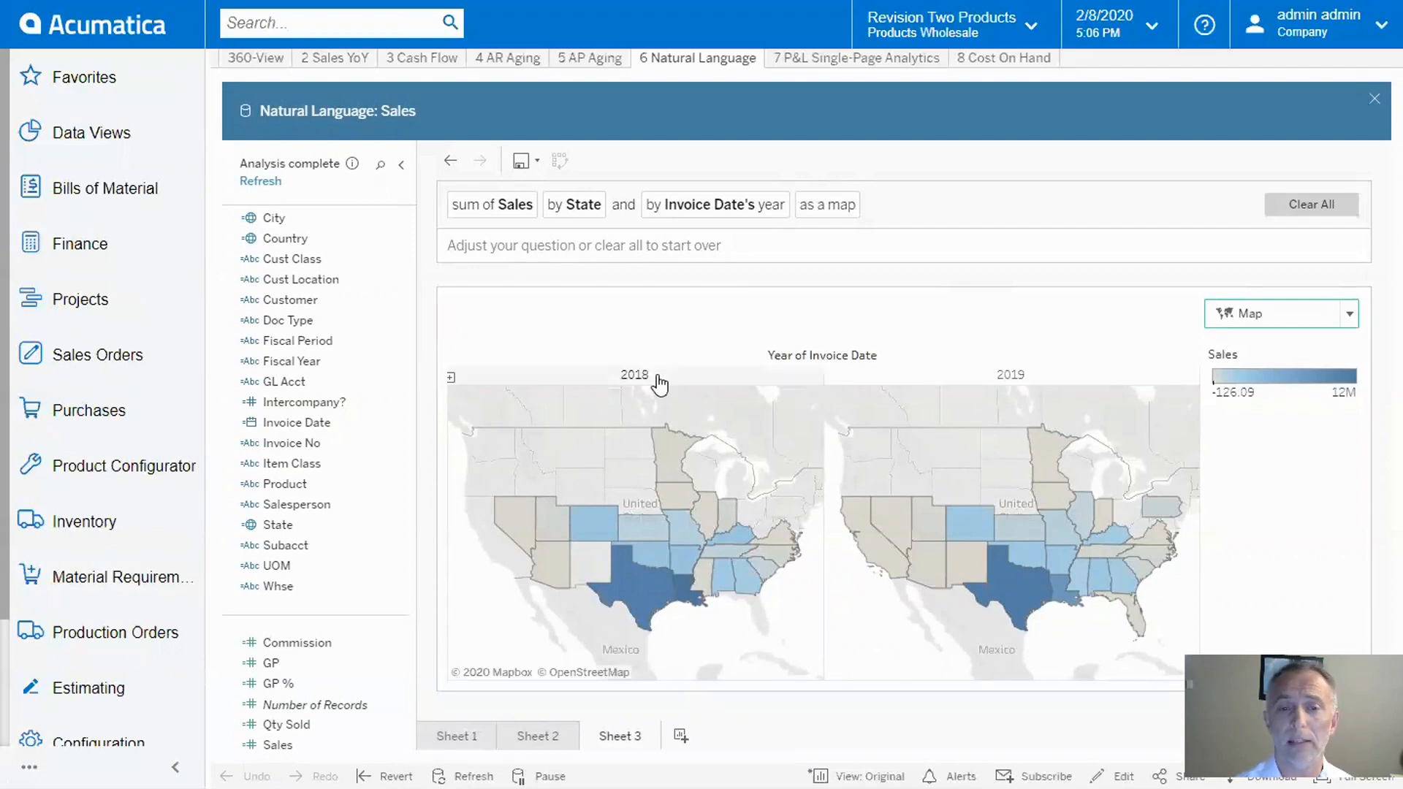
mouse_move(783, 485)
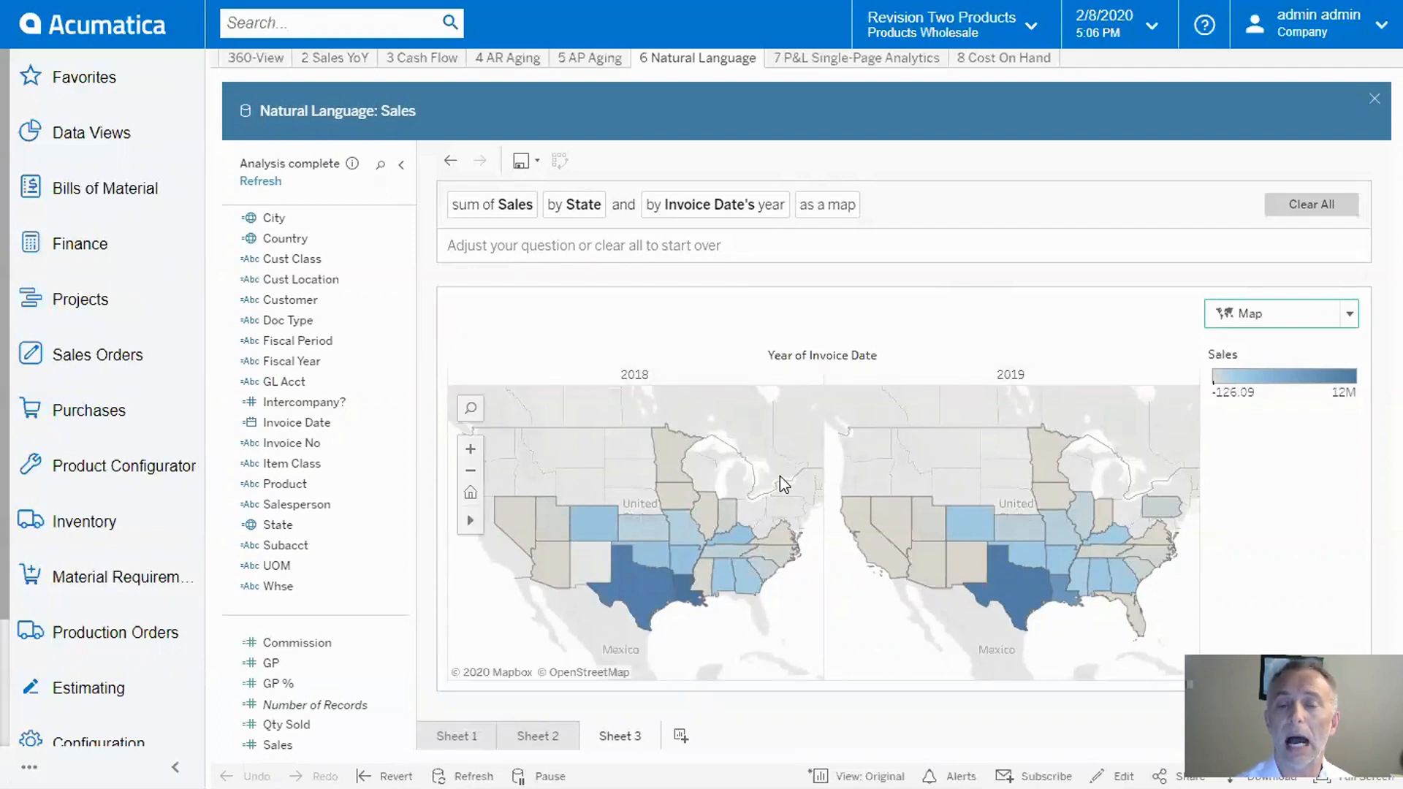